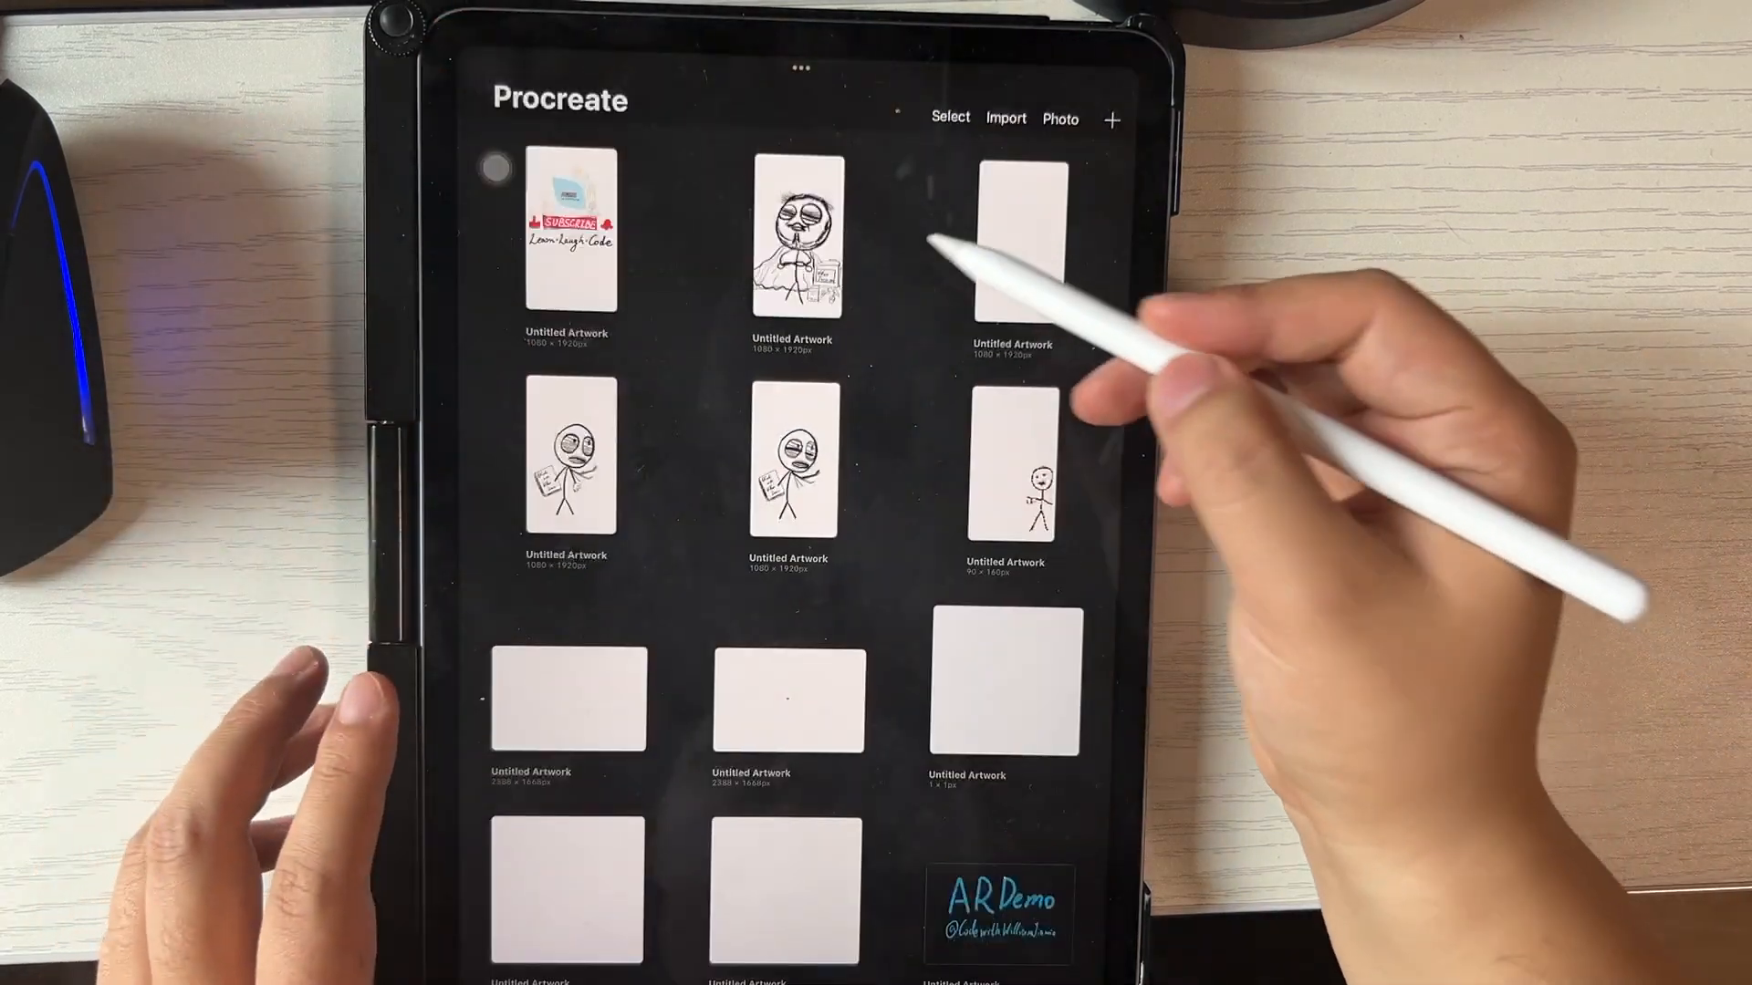
- Preview the subscribe animation from the gallery and return to the gallery
{"action": "left_click", "coordinate": [790, 236]}
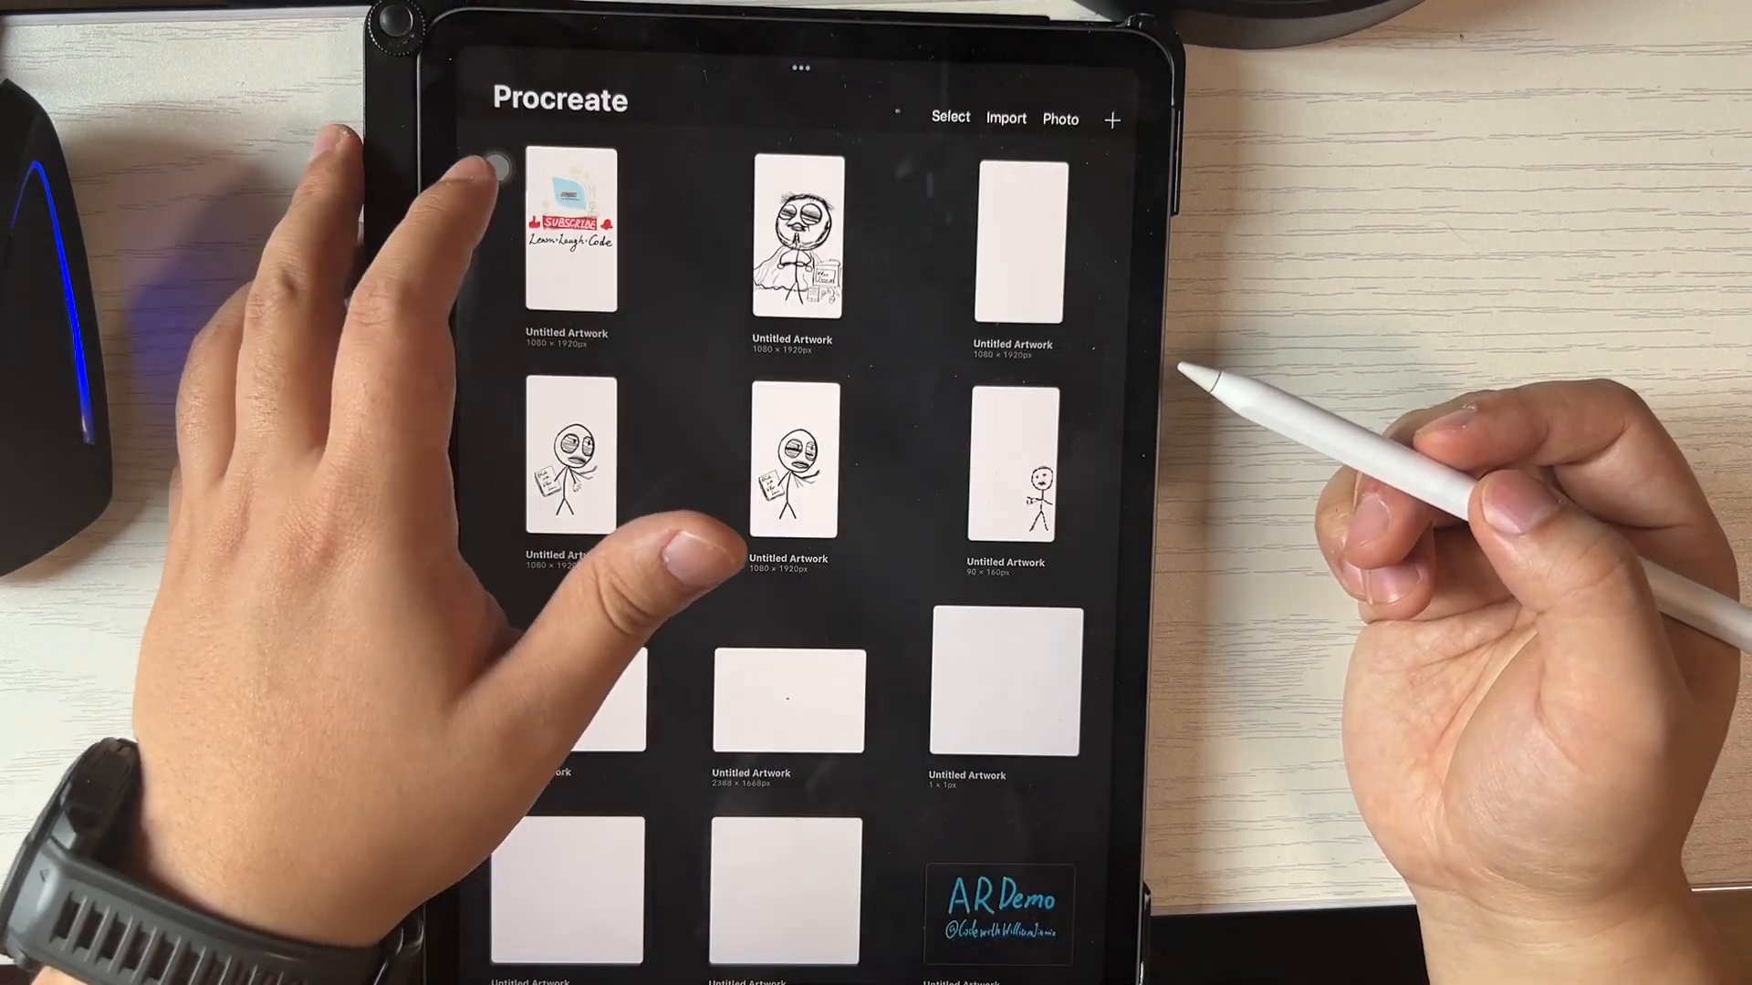
{"action": "left_click", "coordinate": [567, 232]}
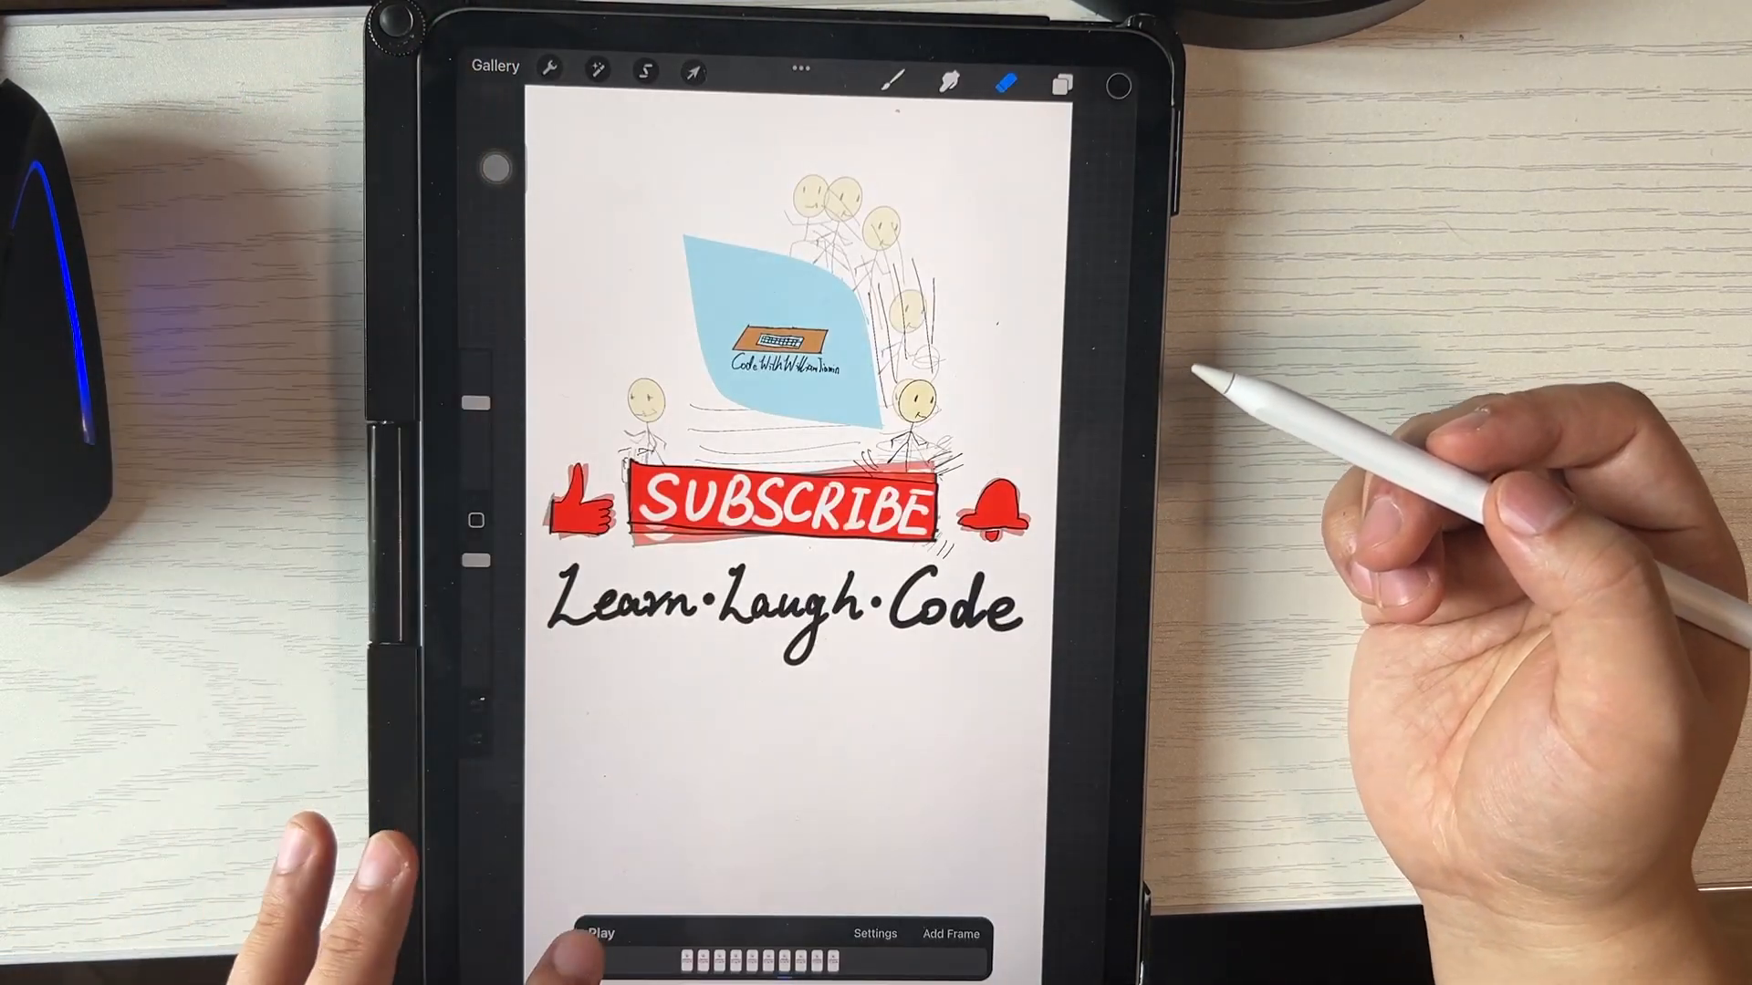
{"action": "left_click", "coordinate": [599, 933]}
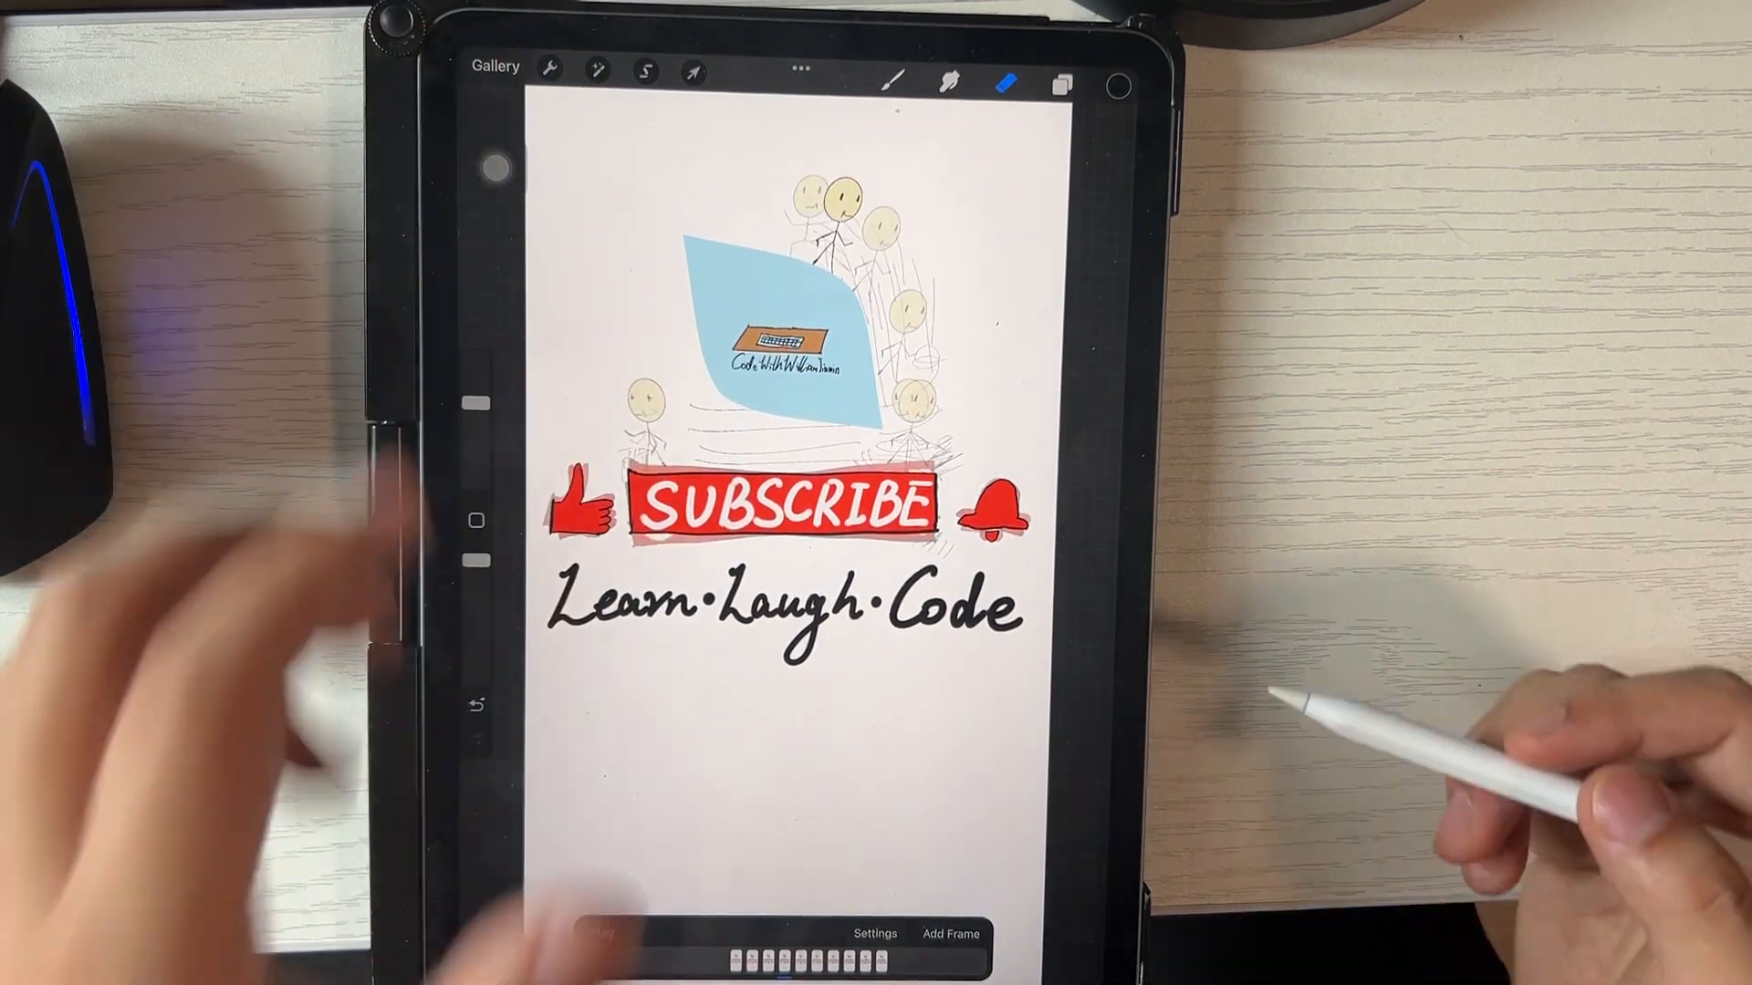
{"action": "left_click", "coordinate": [495, 65]}
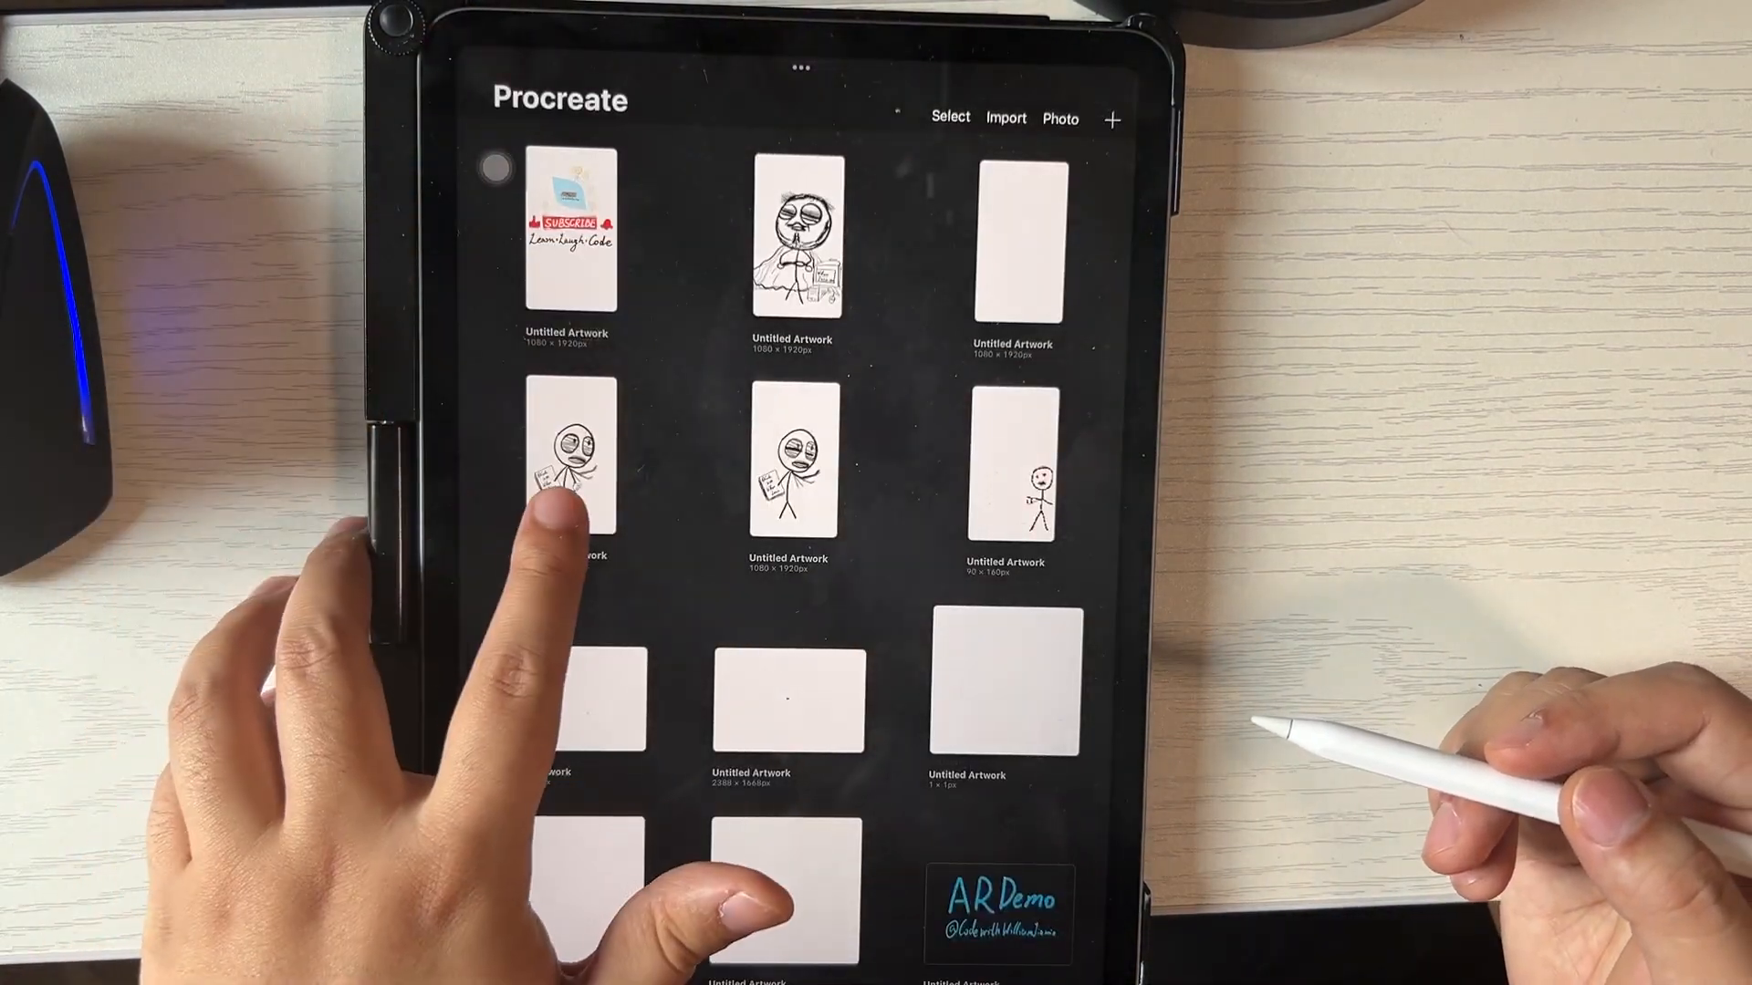
- Open the stick figure with book artwork and sketch an open hand hanging low by its waist
{"action": "left_click", "coordinate": [794, 463]}
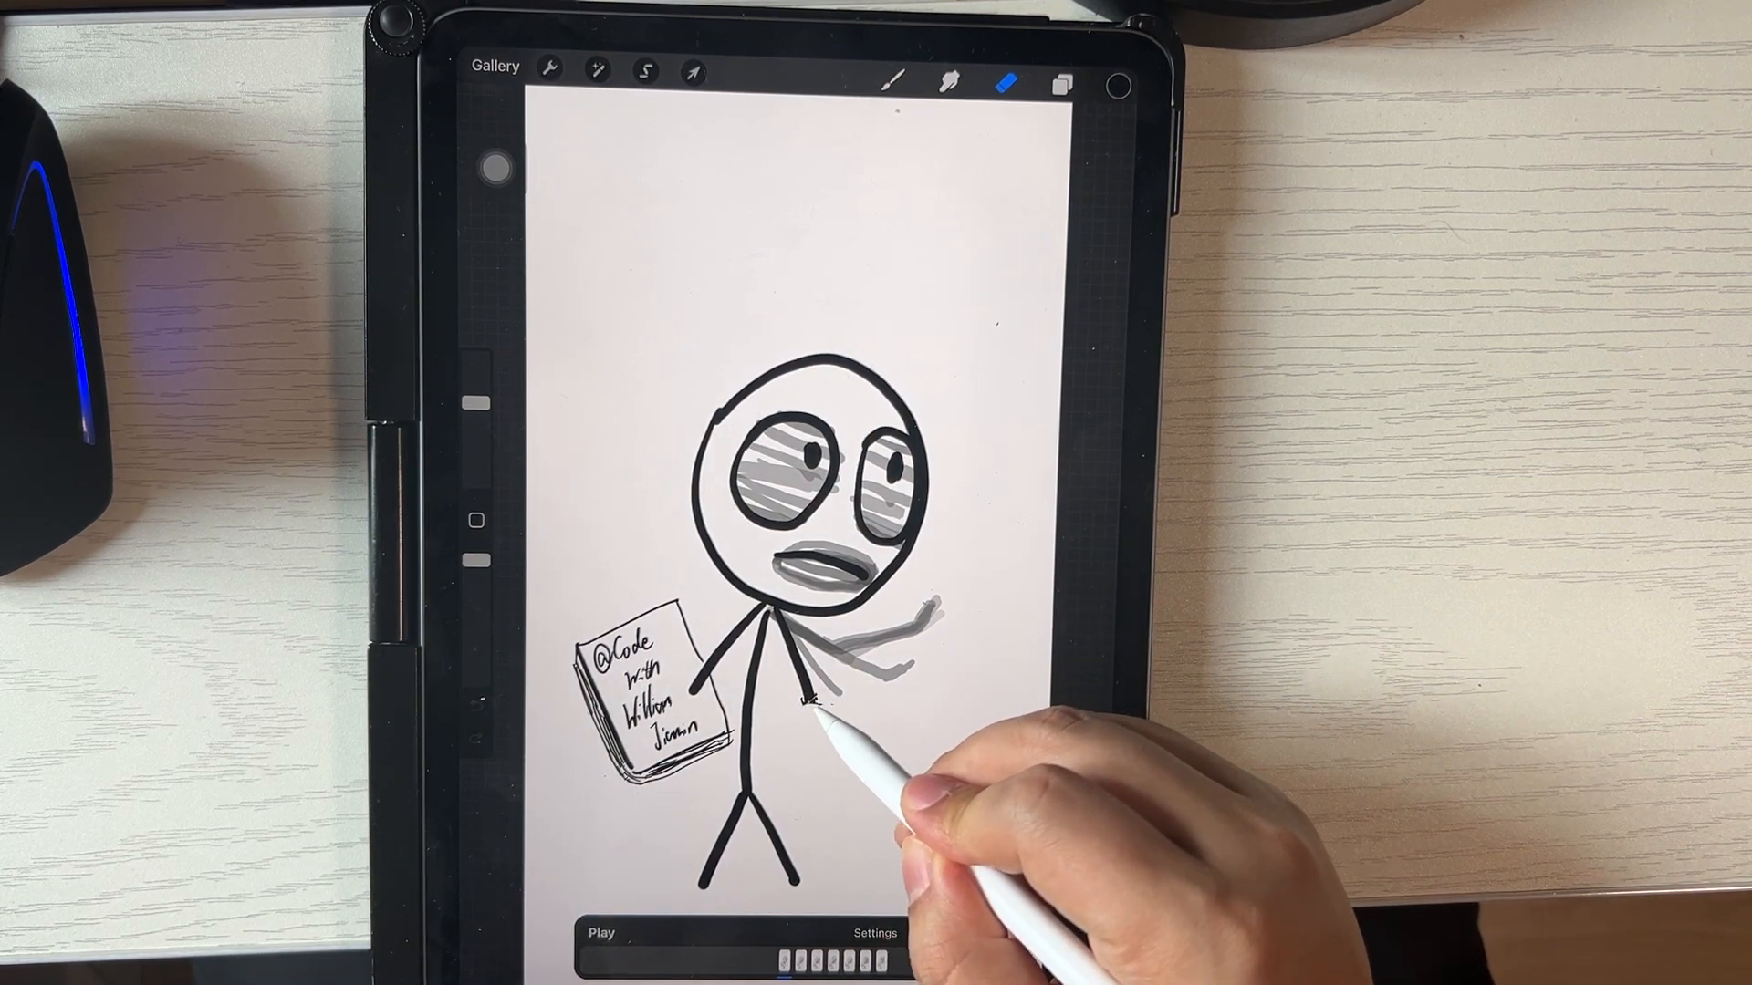
{"action": "left_click", "coordinate": [951, 935]}
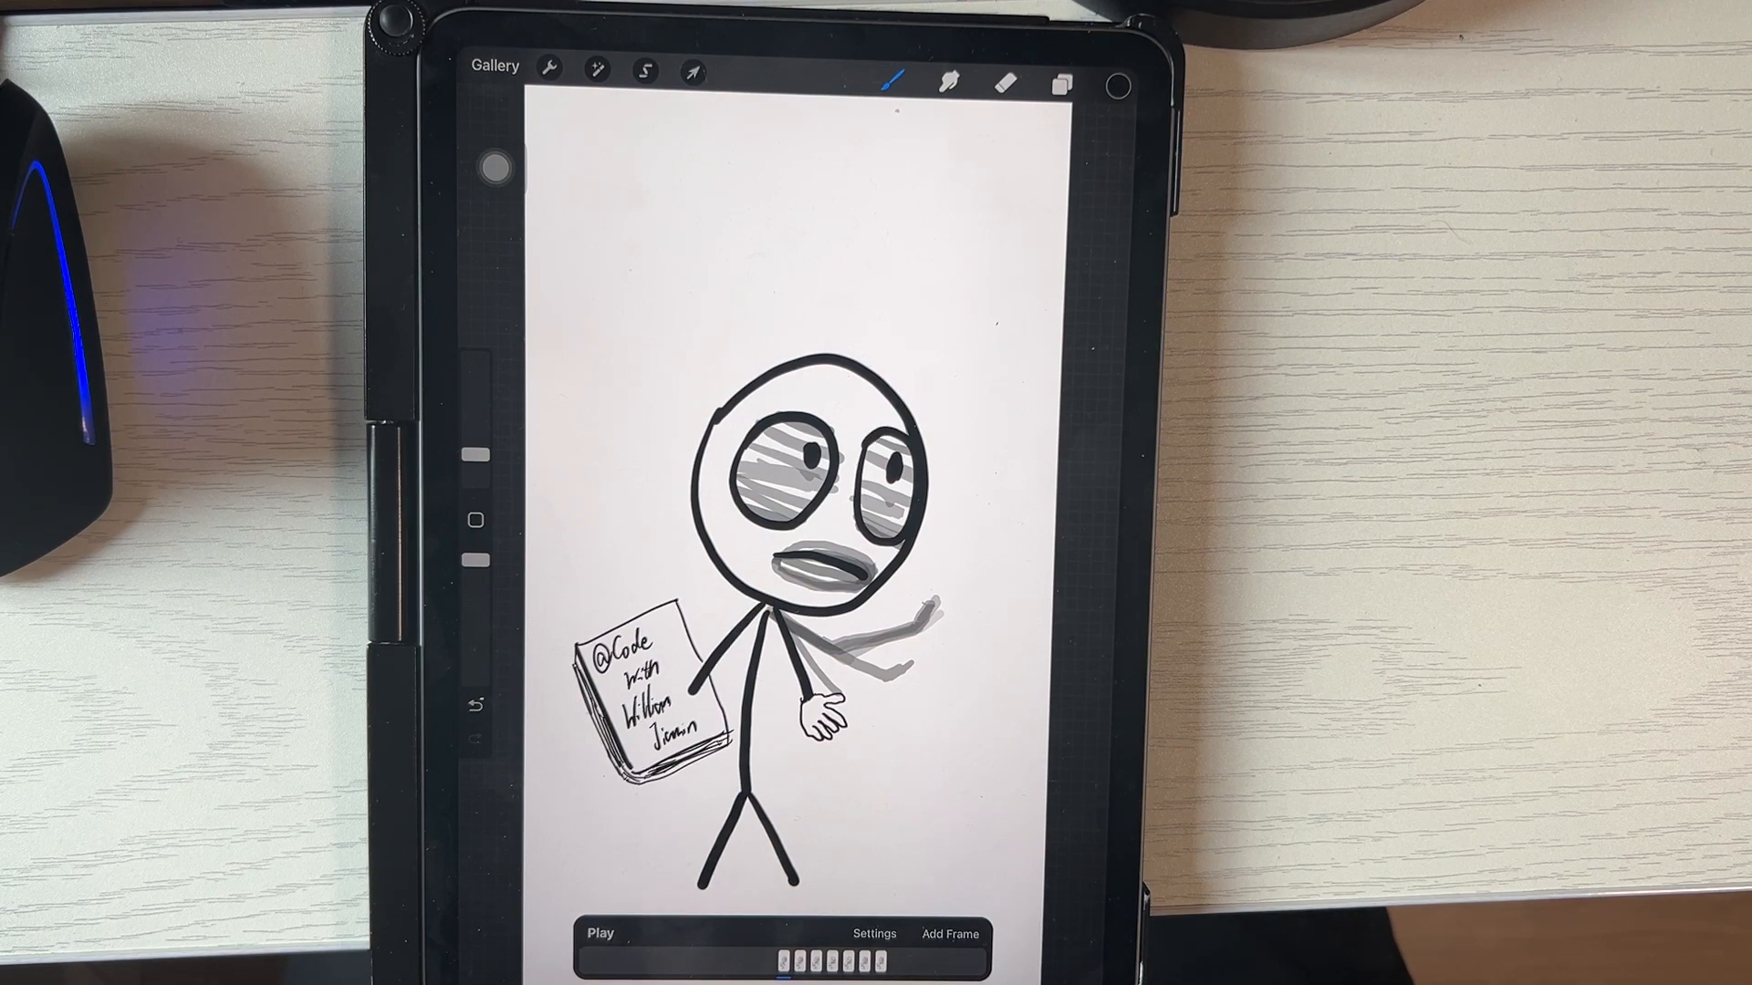
{"action": "left_click", "coordinate": [1062, 86]}
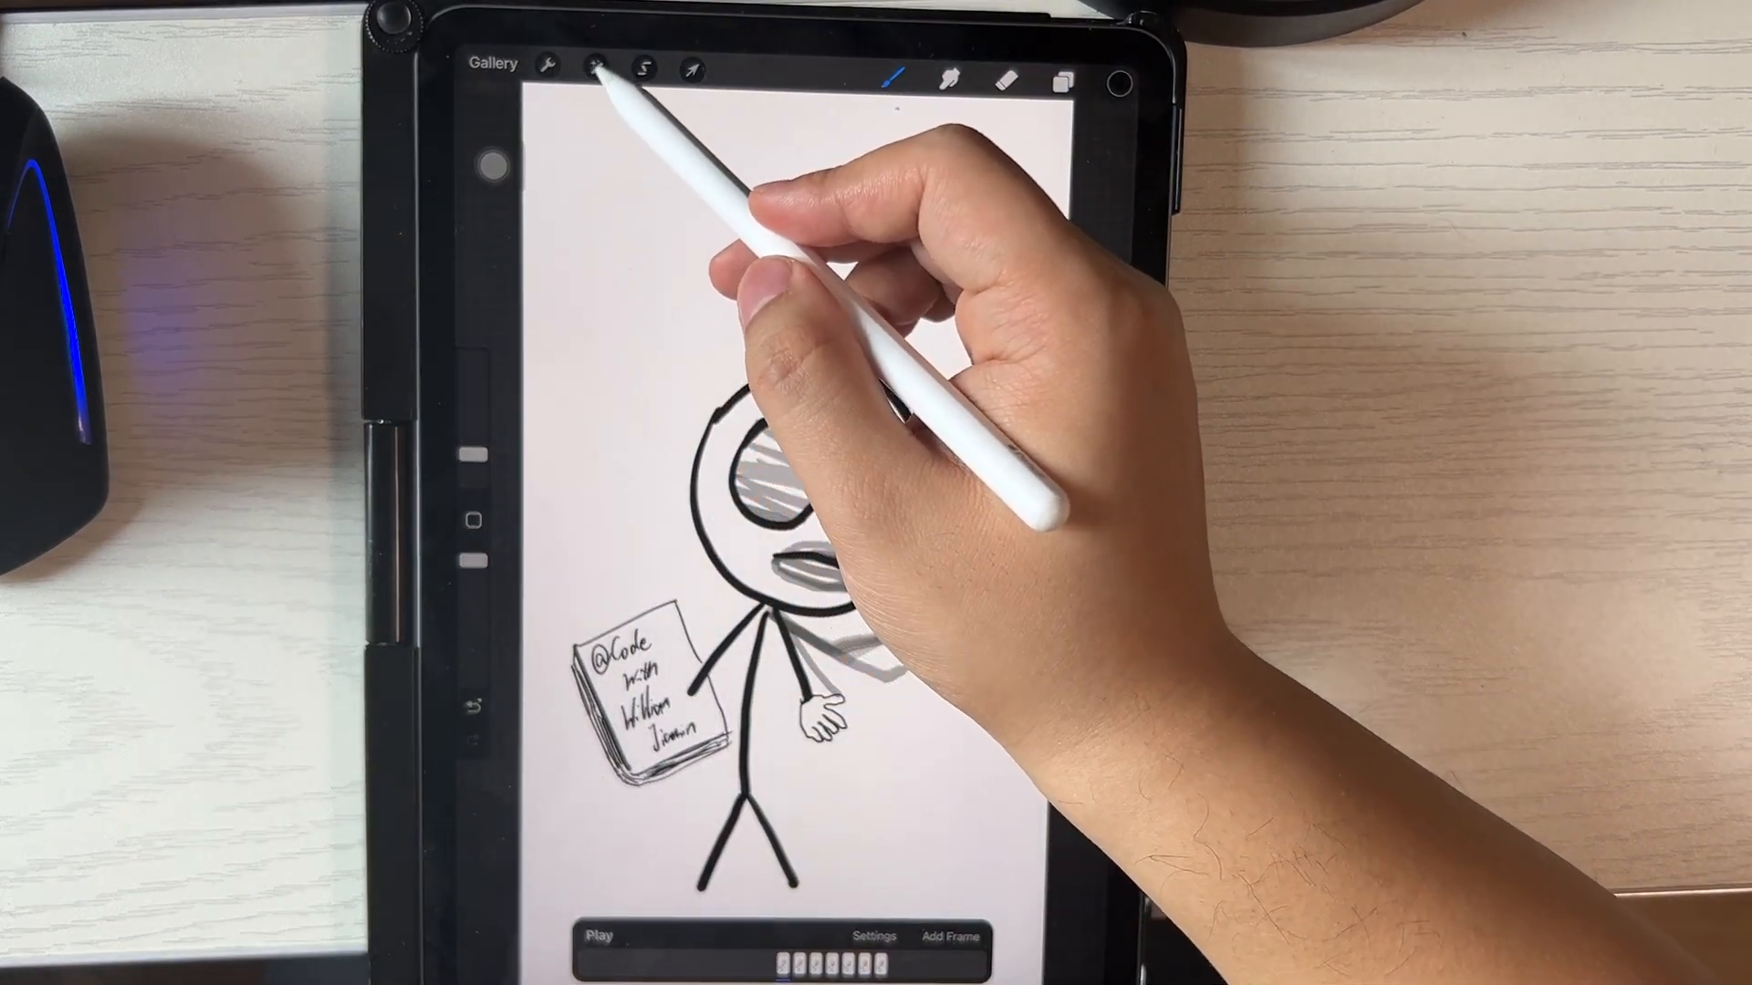
- Select the new hand with a freehand selection so it can be moved and rotated
{"action": "left_click", "coordinate": [642, 64]}
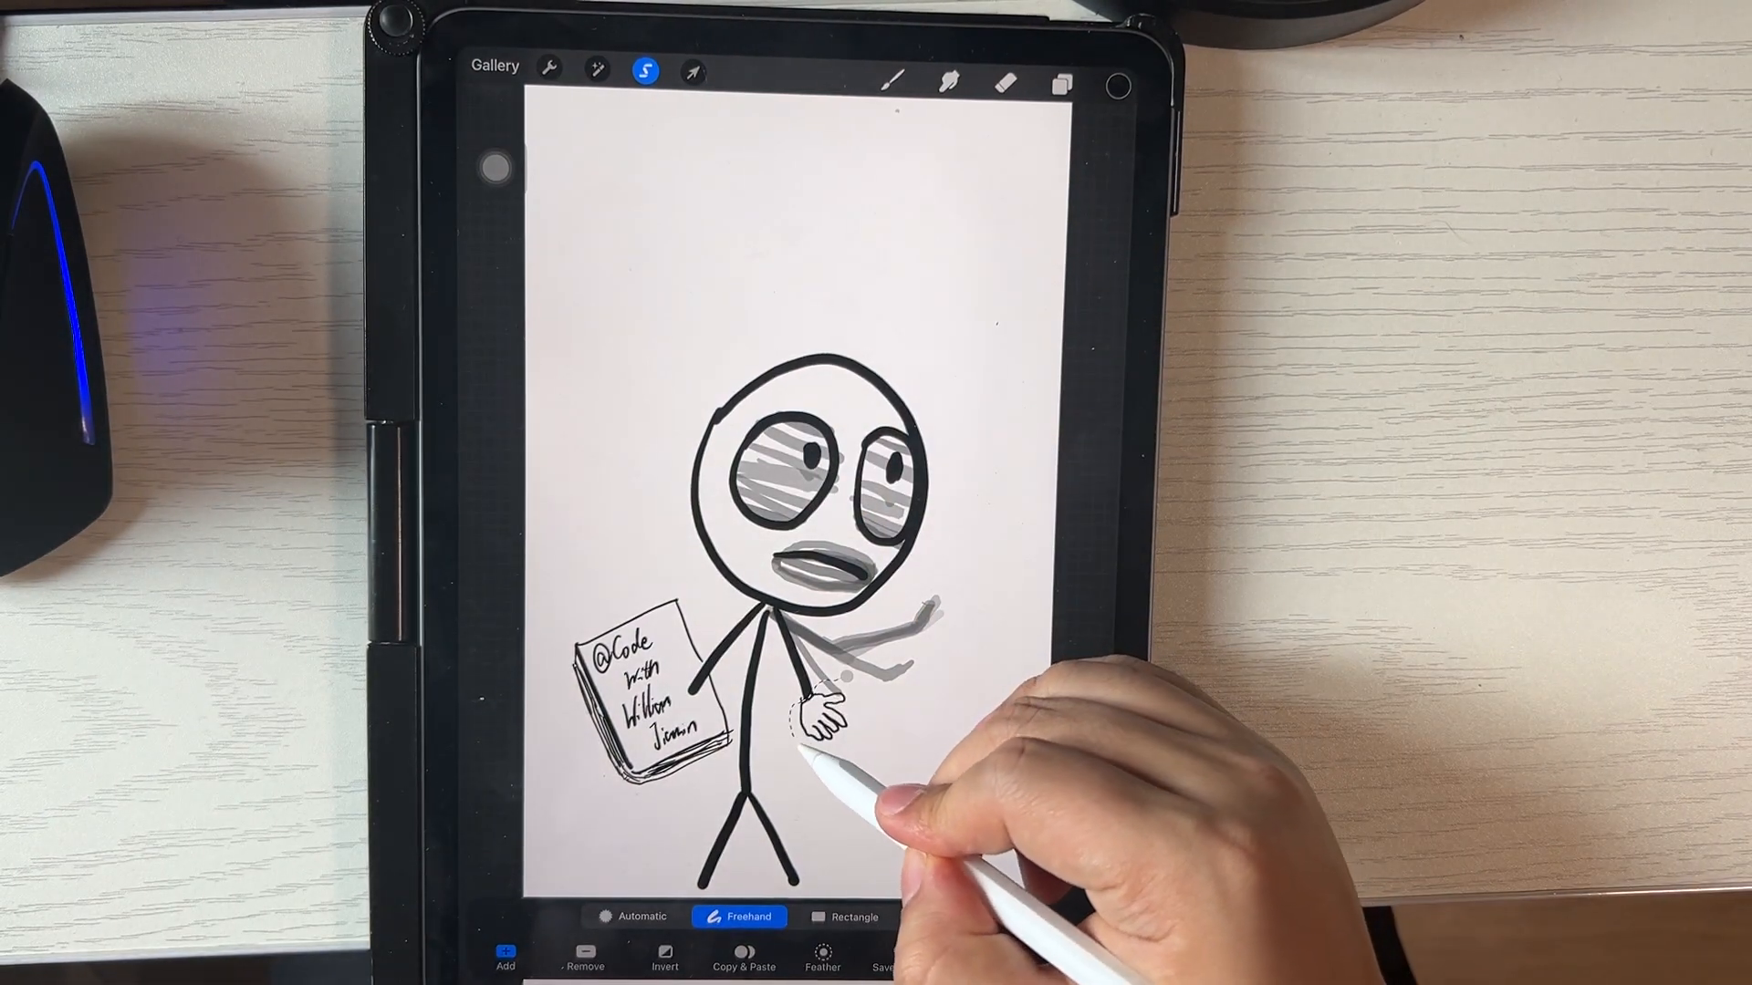
{"action": "left_click", "coordinate": [691, 71]}
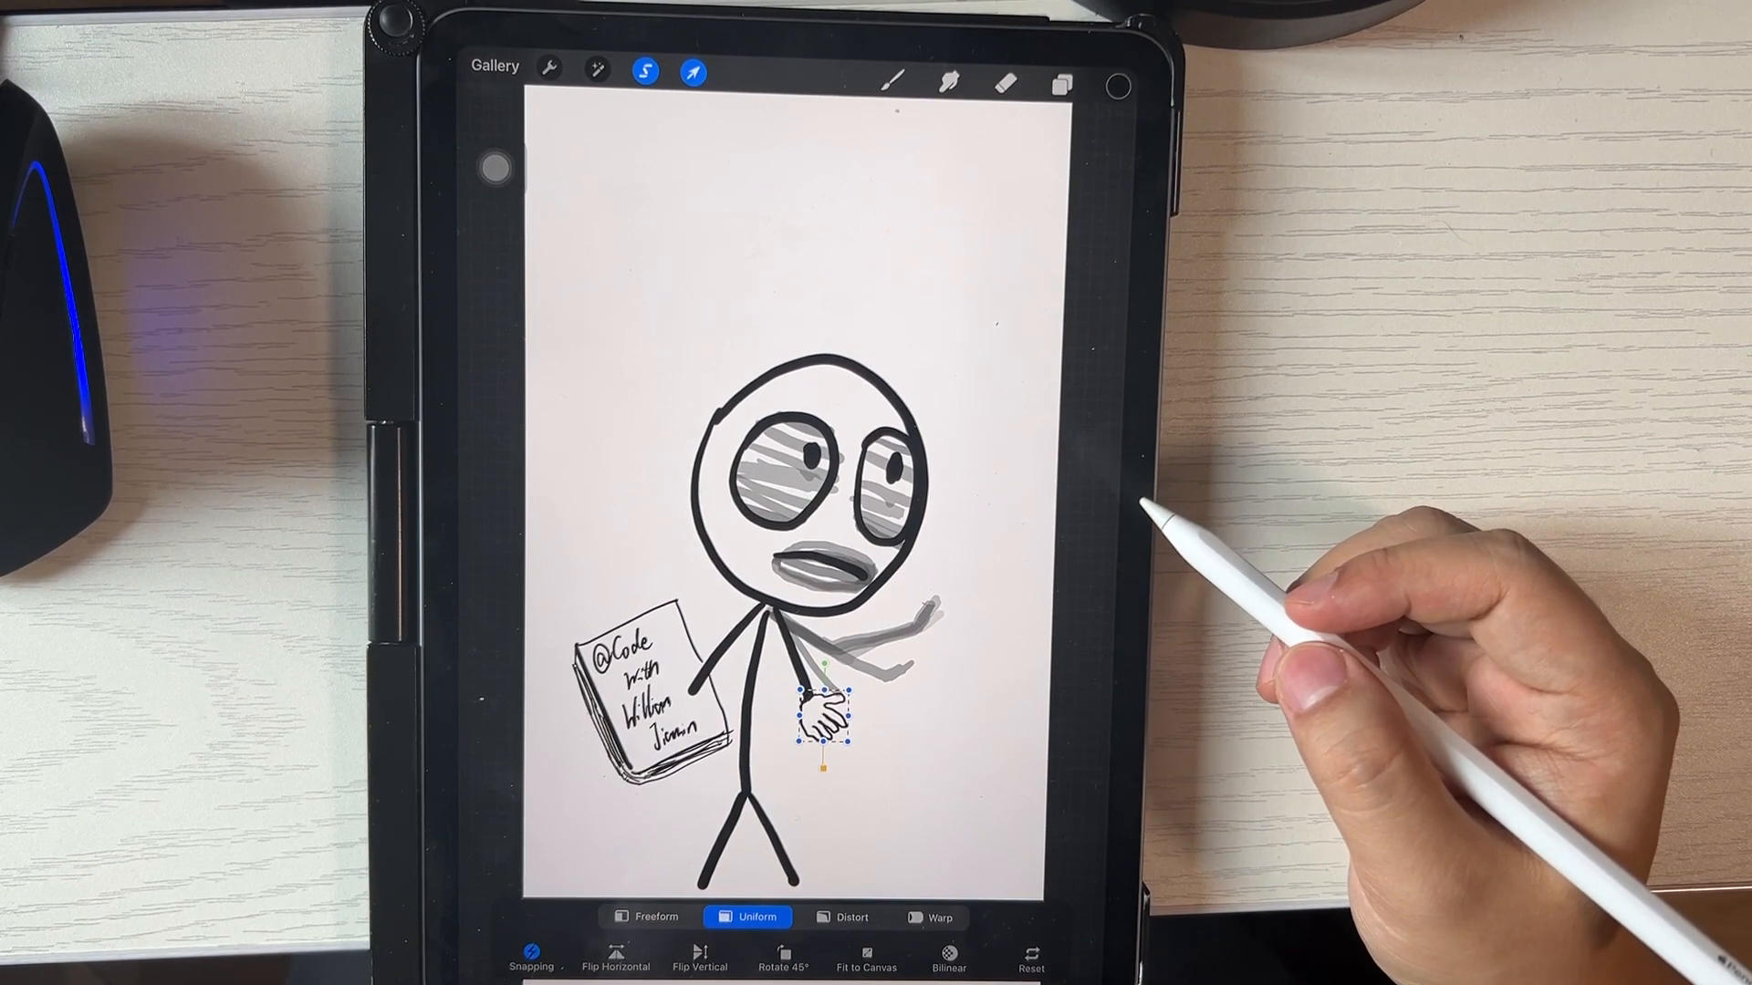
{"action": "mouse_move", "coordinate": [859, 715]}
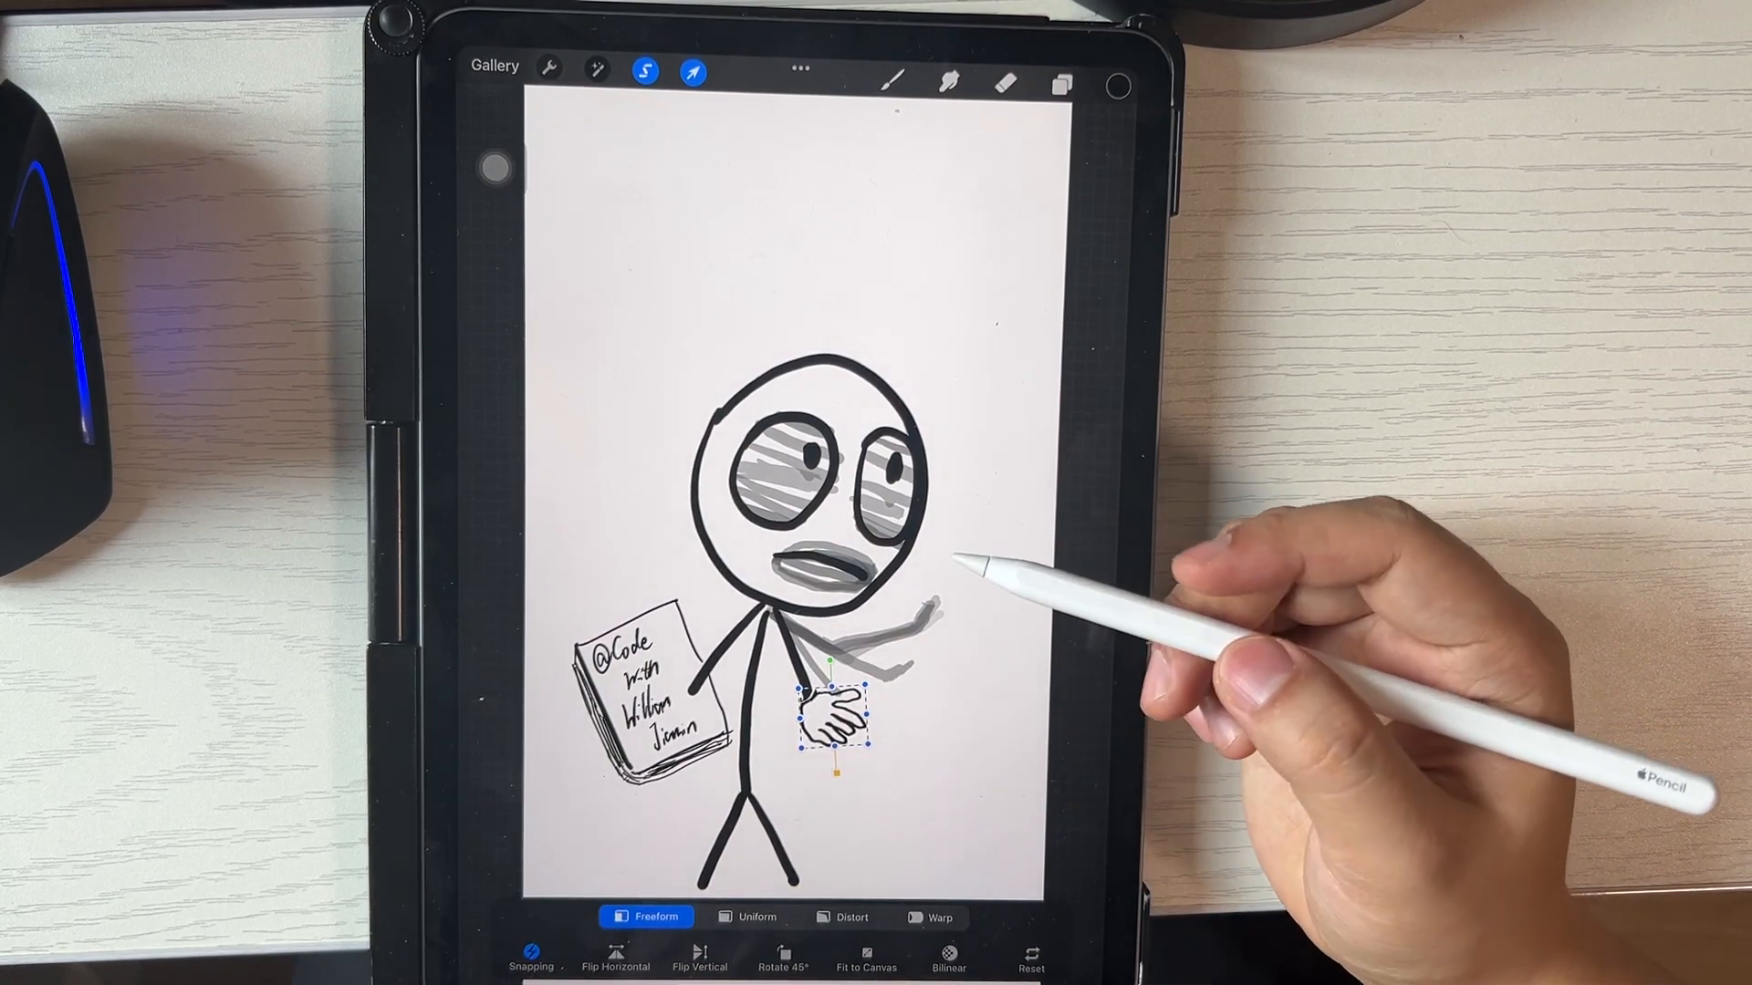
{"action": "mouse_move", "coordinate": [962, 547]}
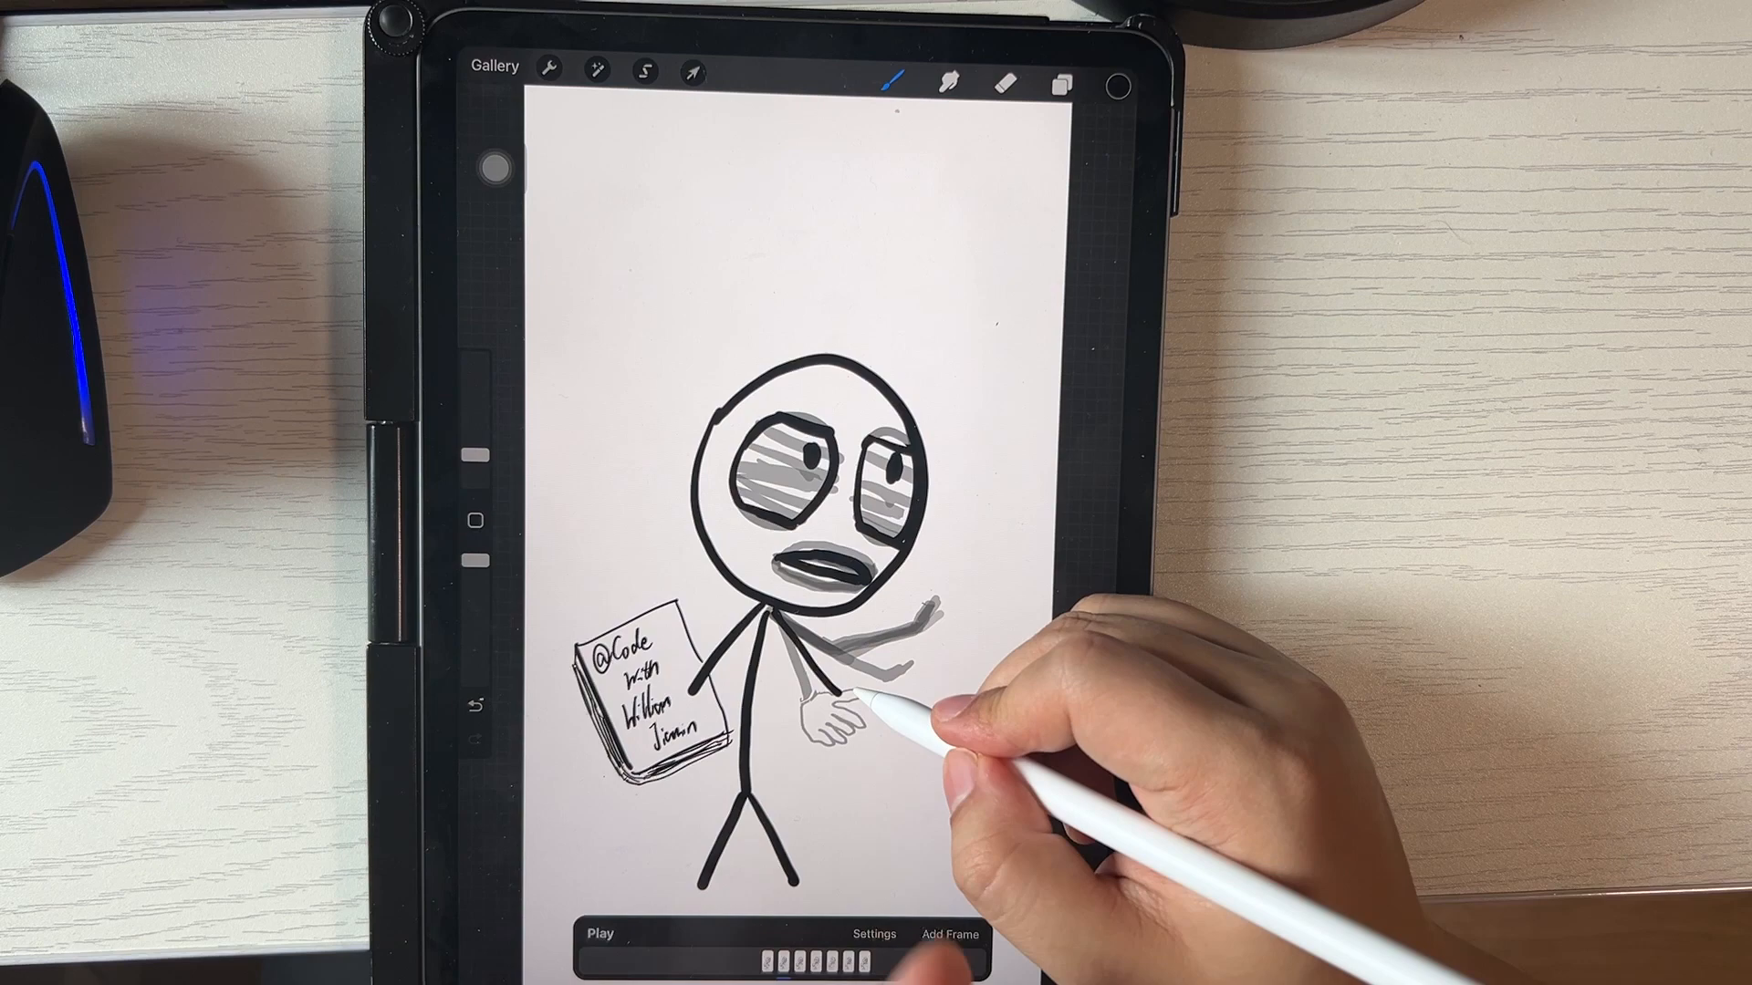
{"action": "mouse_move", "coordinate": [860, 693]}
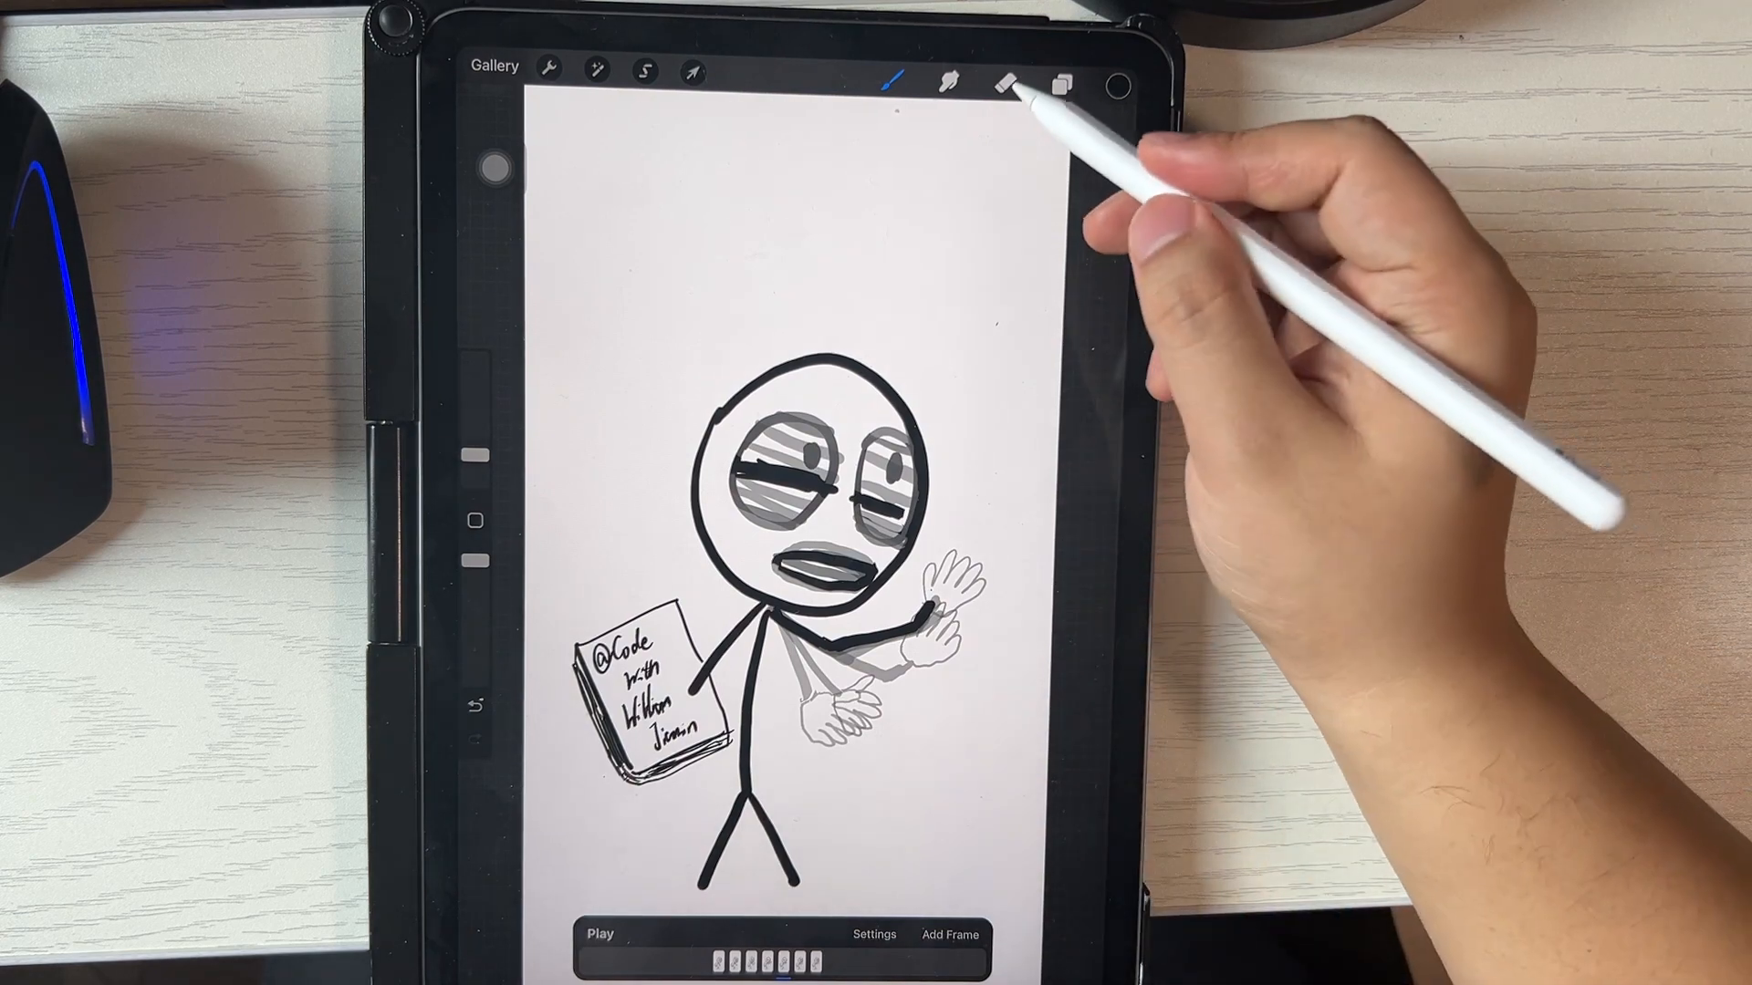
- Draw the raised hand swinging toward the face with drooping half-closed eyelids
{"action": "left_click", "coordinate": [1002, 86]}
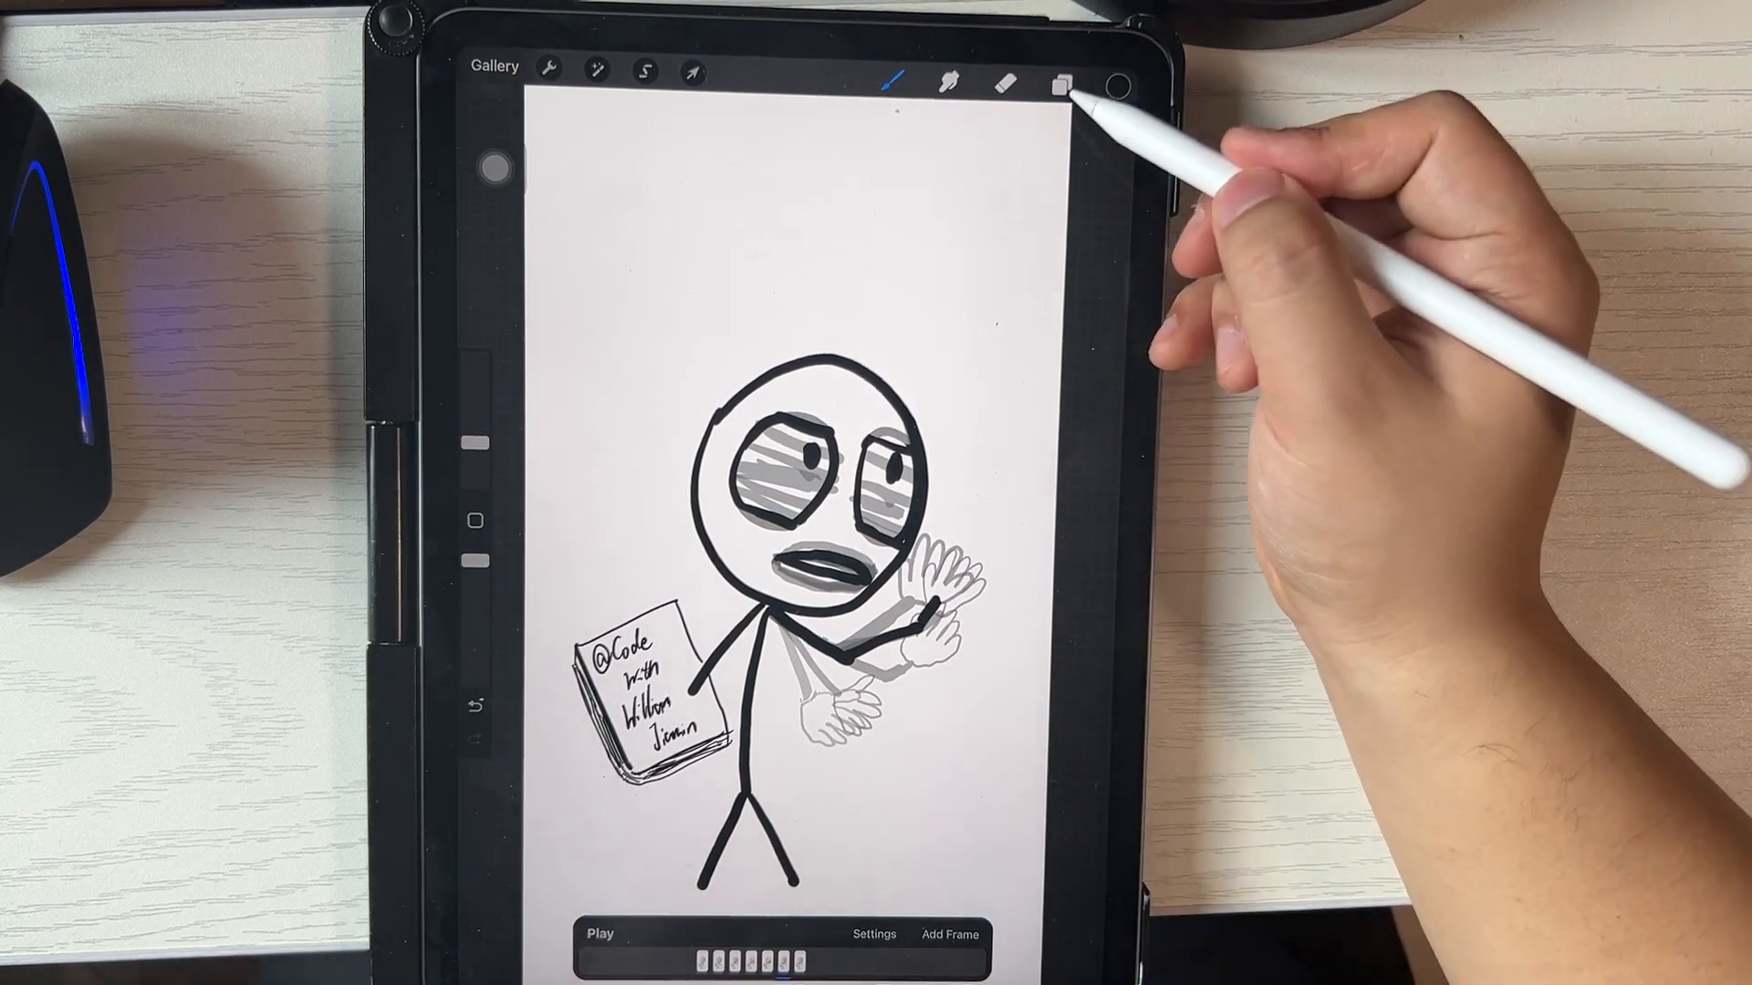
{"action": "left_click", "coordinate": [1060, 84]}
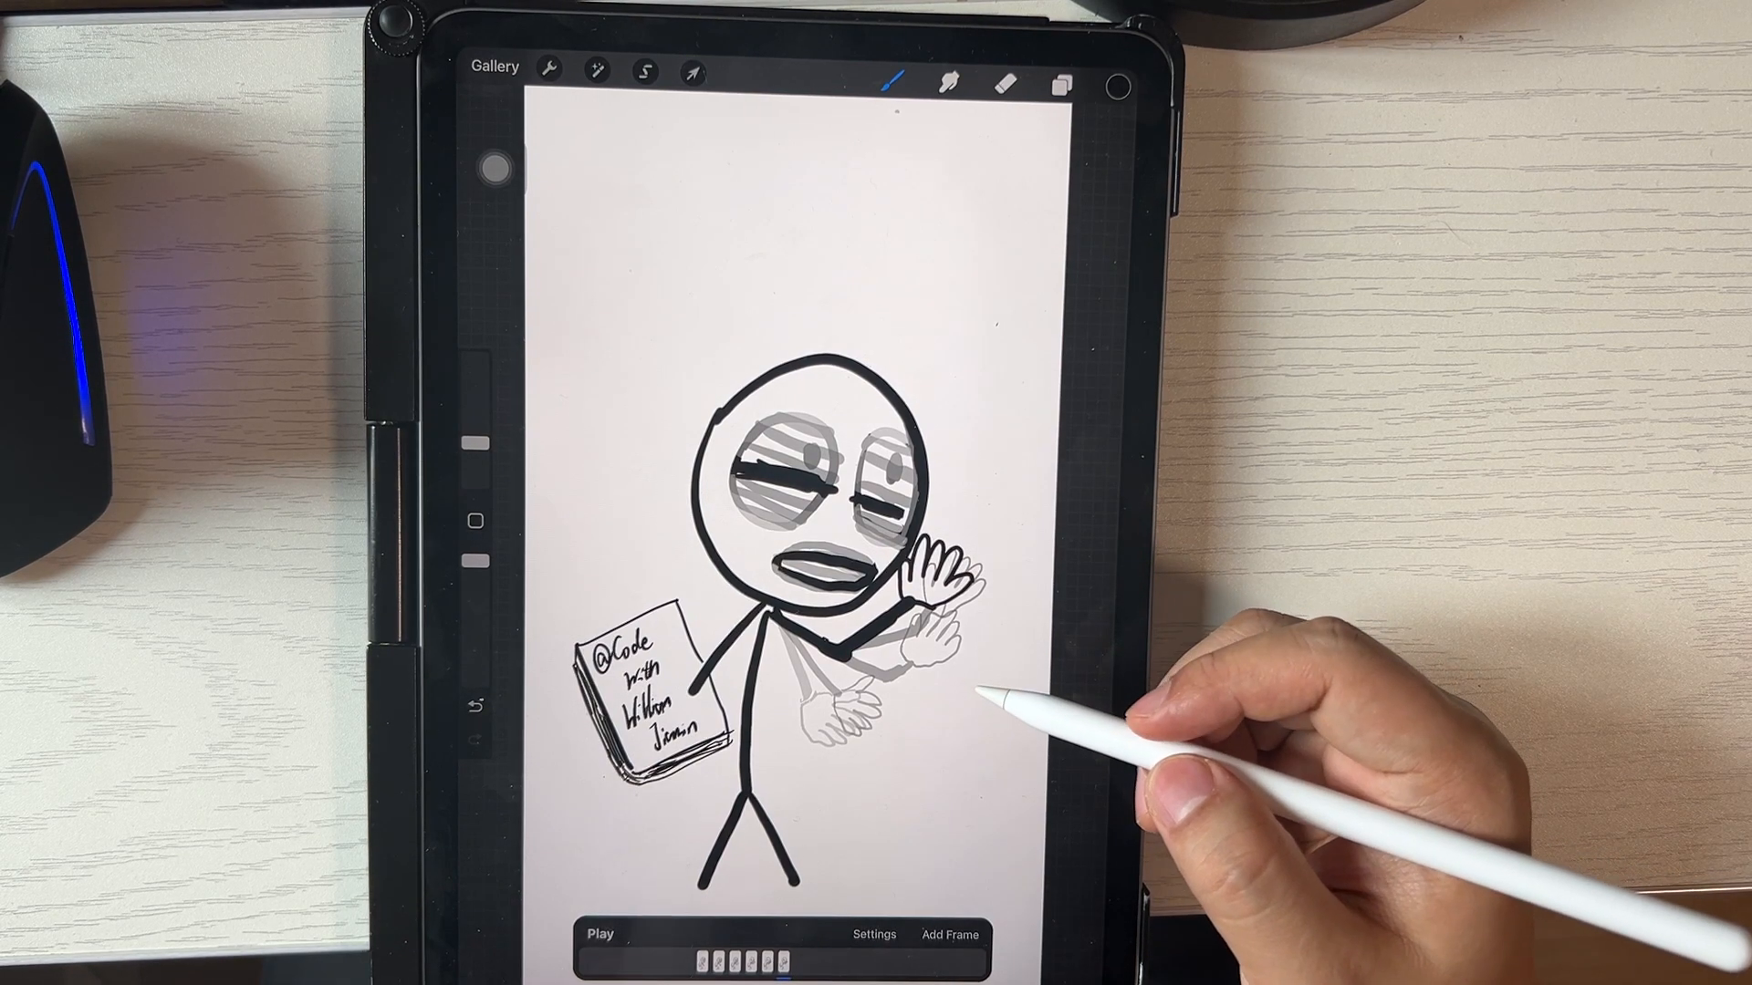
{"action": "mouse_move", "coordinate": [983, 693]}
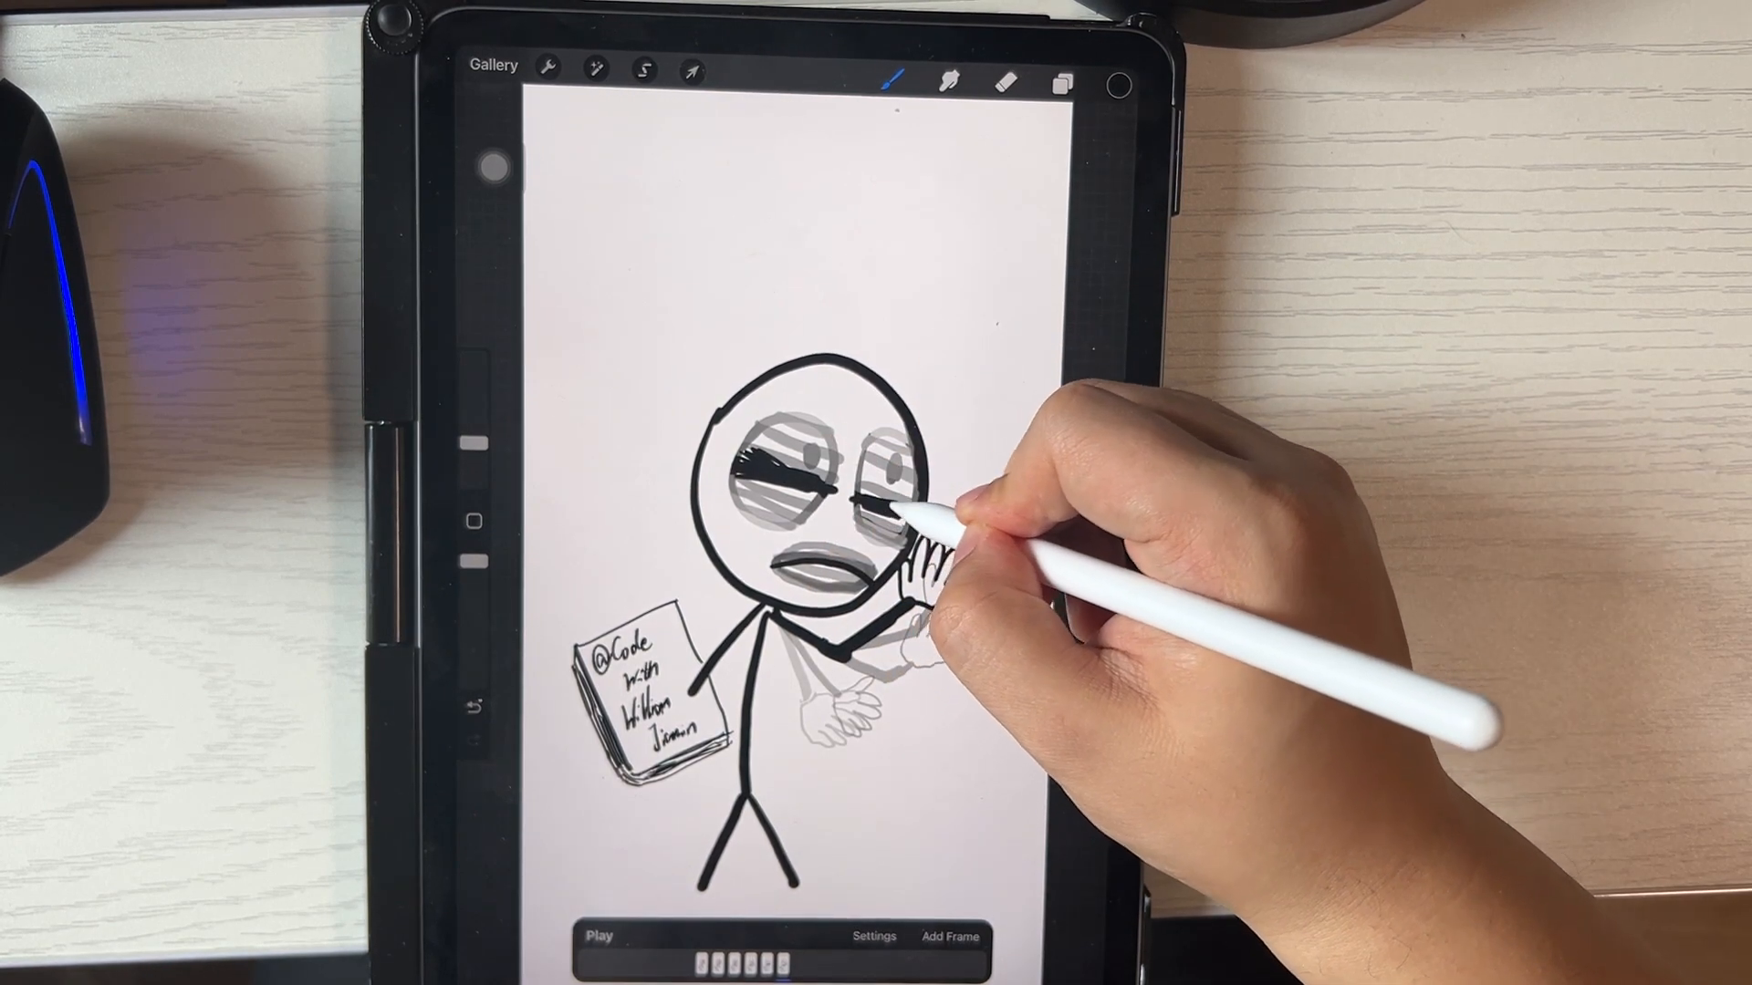
- Add a frame with the black hand drawn flat over the mouth and eye area
{"action": "left_click", "coordinate": [1062, 84]}
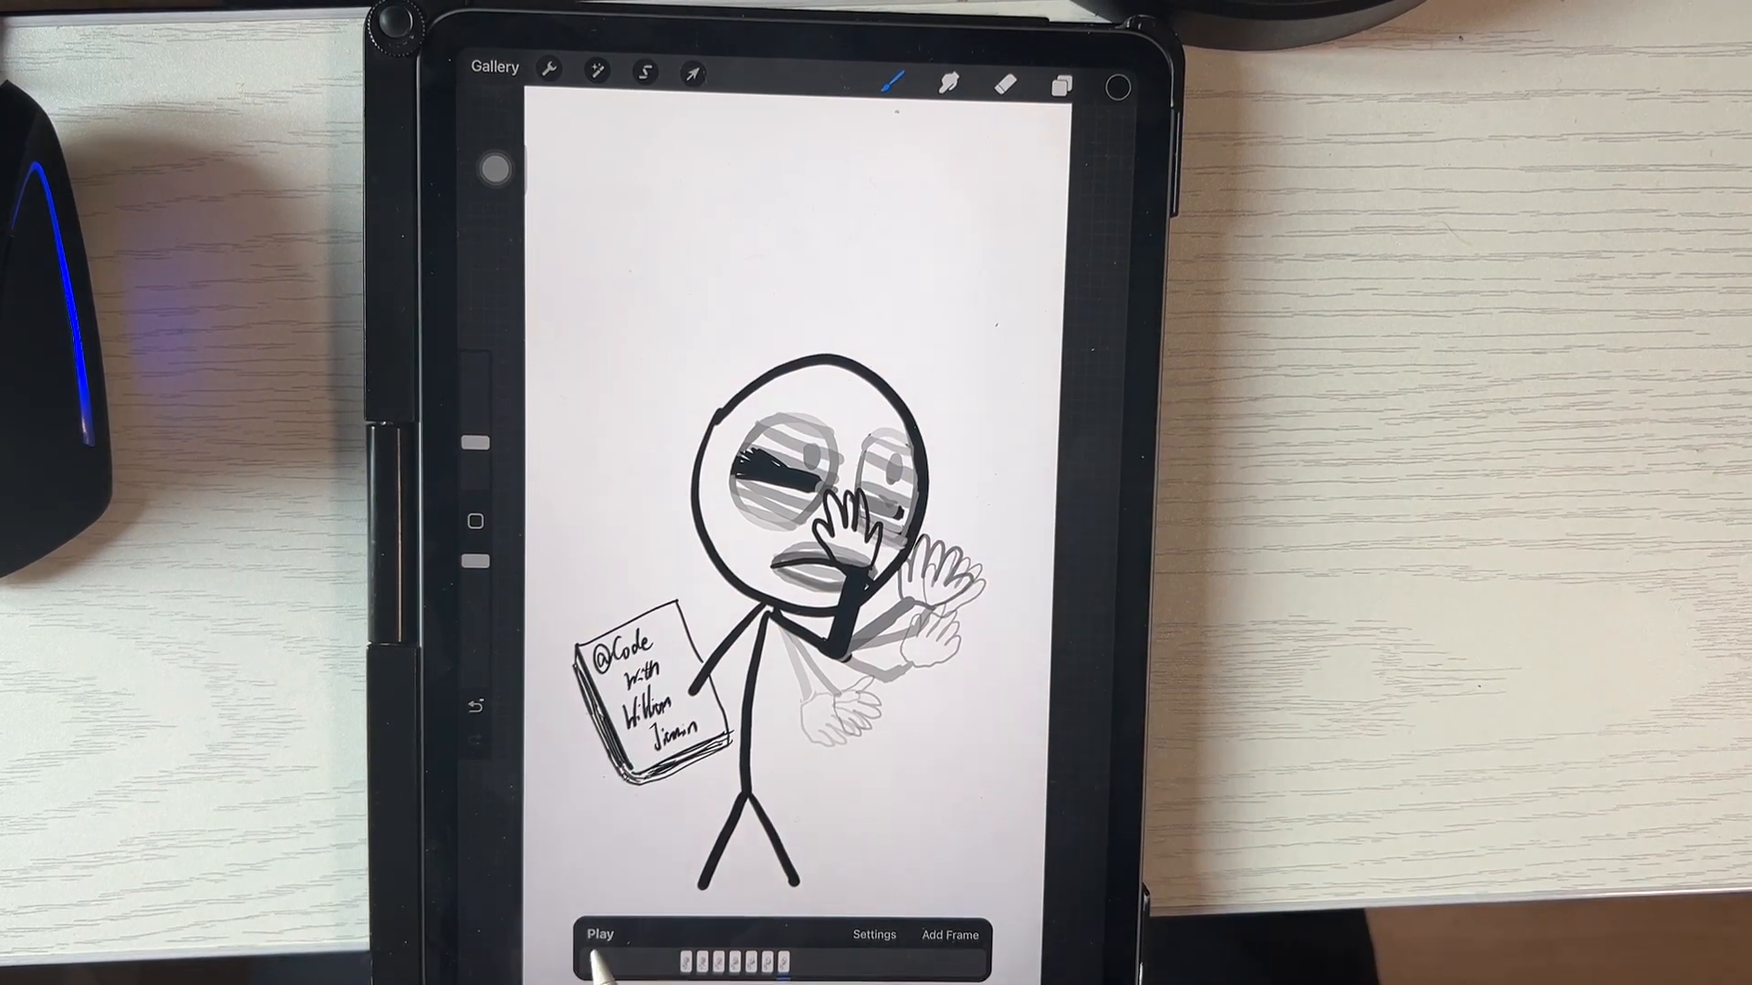
- Preview the motion, then move the facepalm frame's drawing into alignment with the earlier frames
{"action": "left_click", "coordinate": [599, 934]}
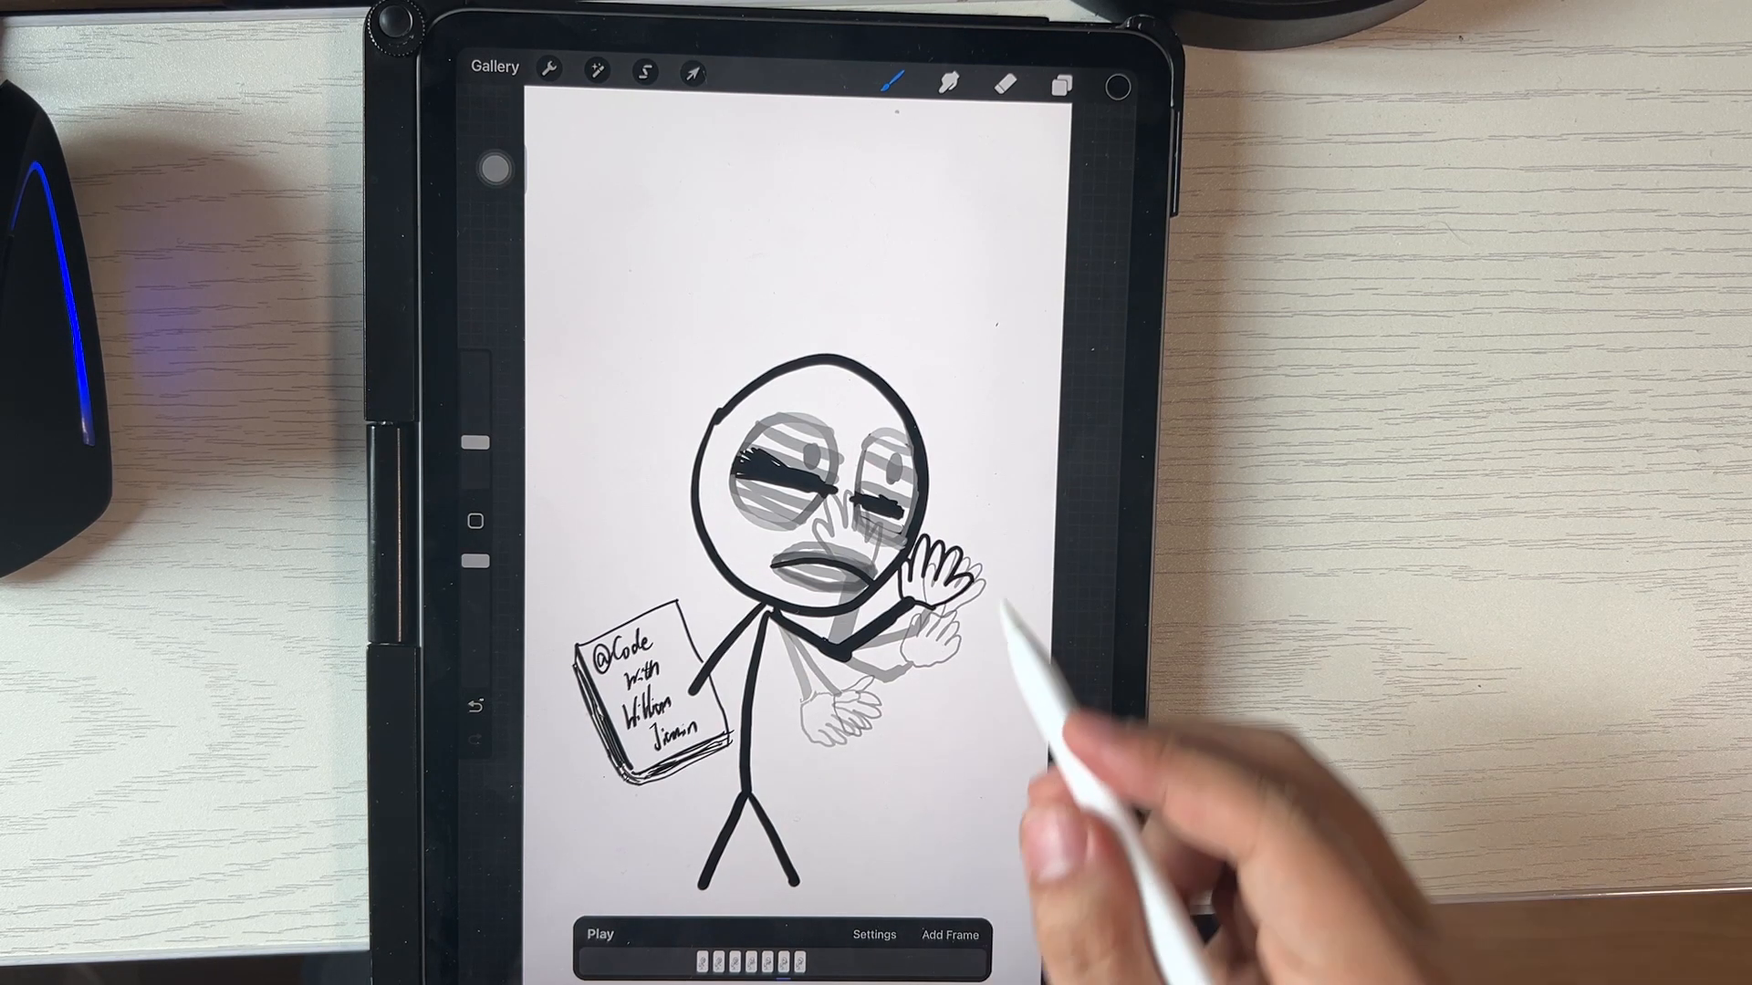
{"action": "left_click", "coordinate": [690, 70]}
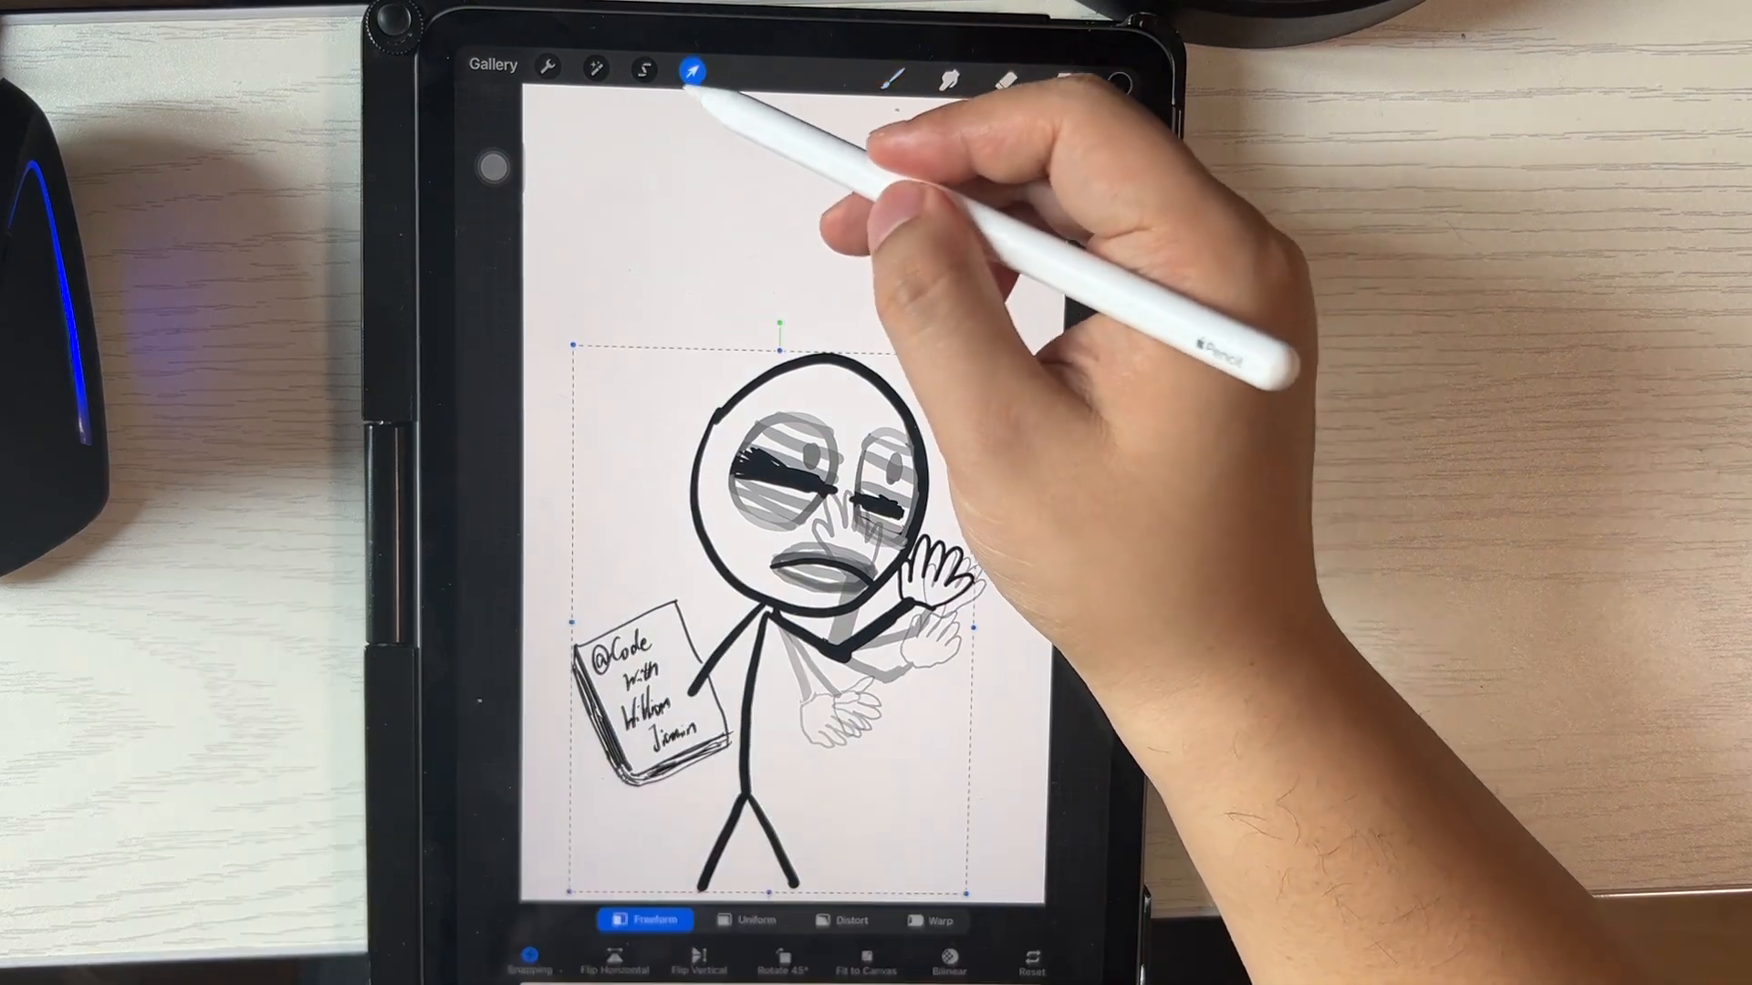
{"action": "left_click", "coordinate": [643, 69]}
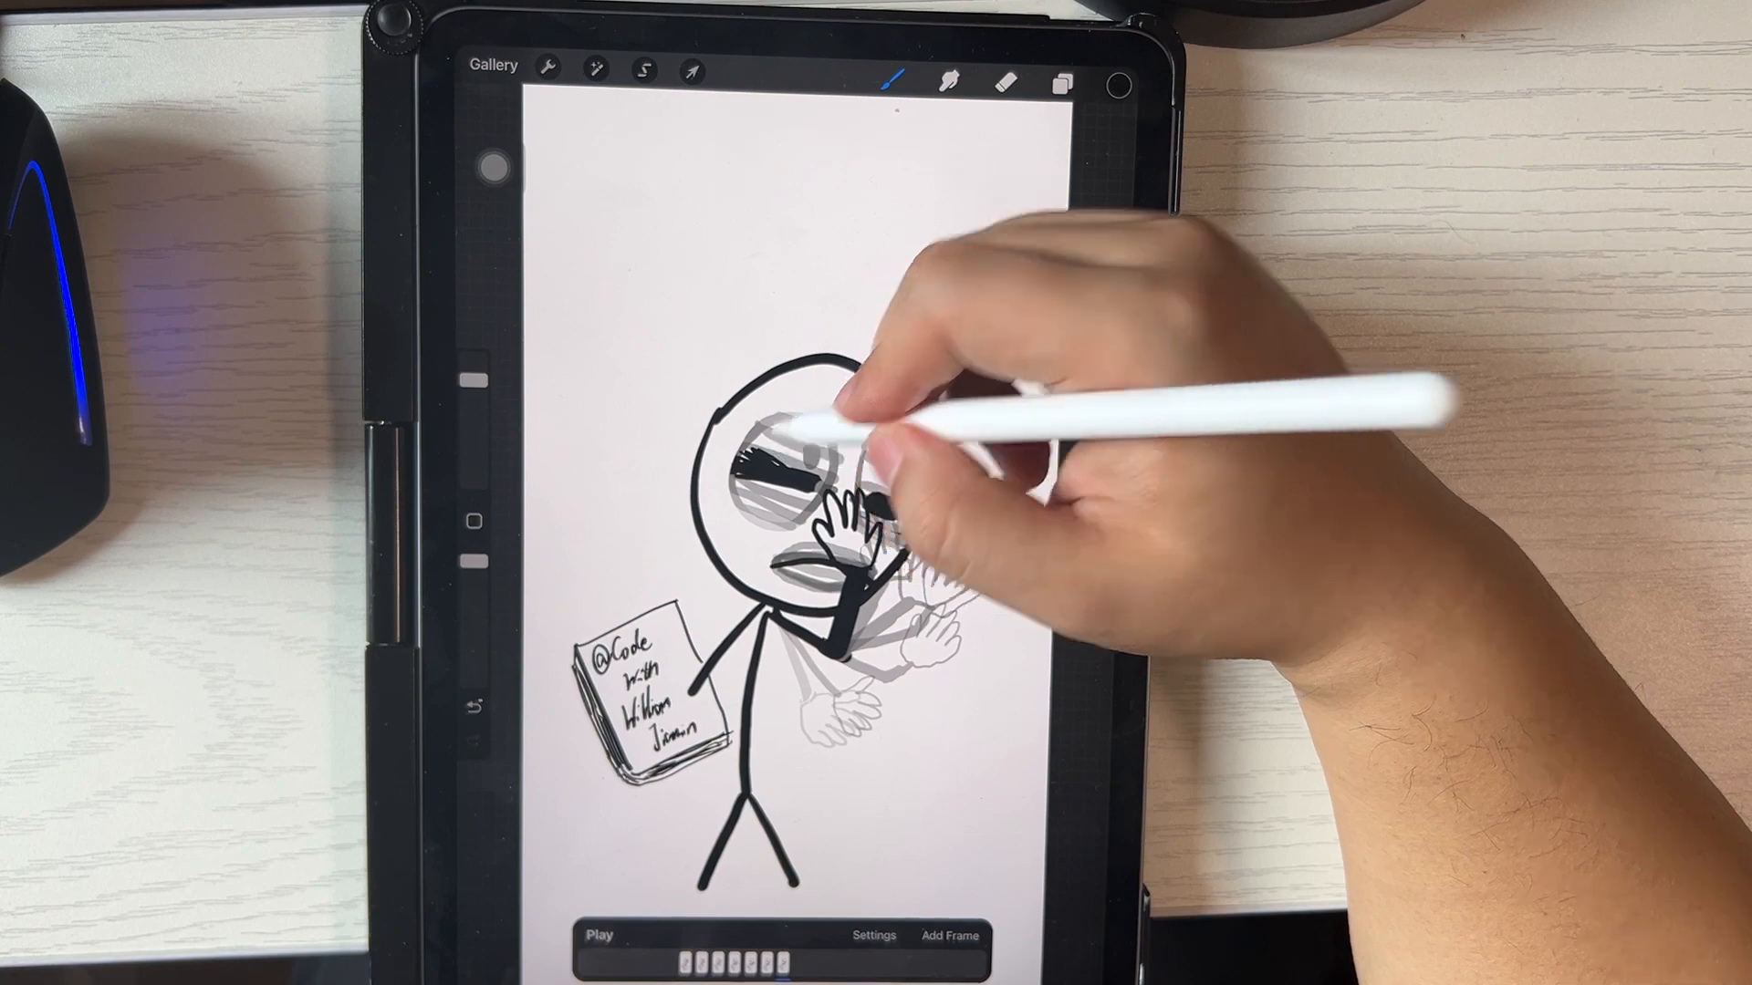
- Stroke a bold X over the left eye and begin one over the right eye
{"action": "left_click", "coordinate": [1000, 84]}
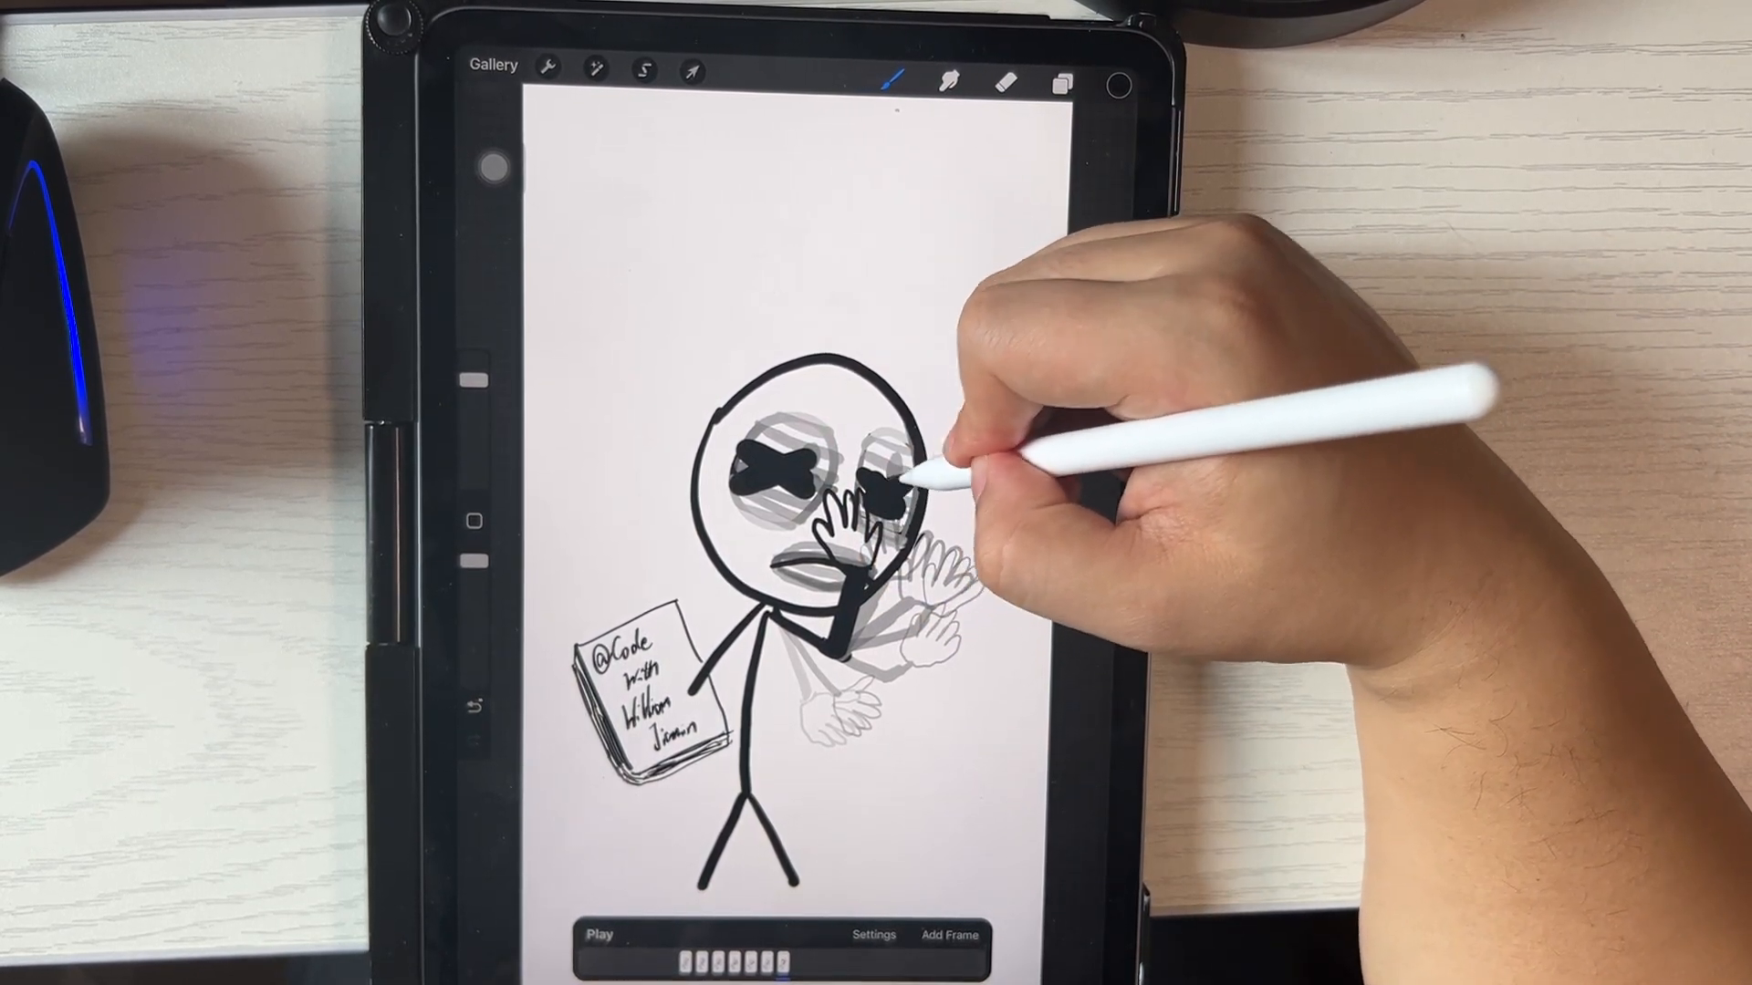
{"action": "left_click", "coordinate": [599, 934]}
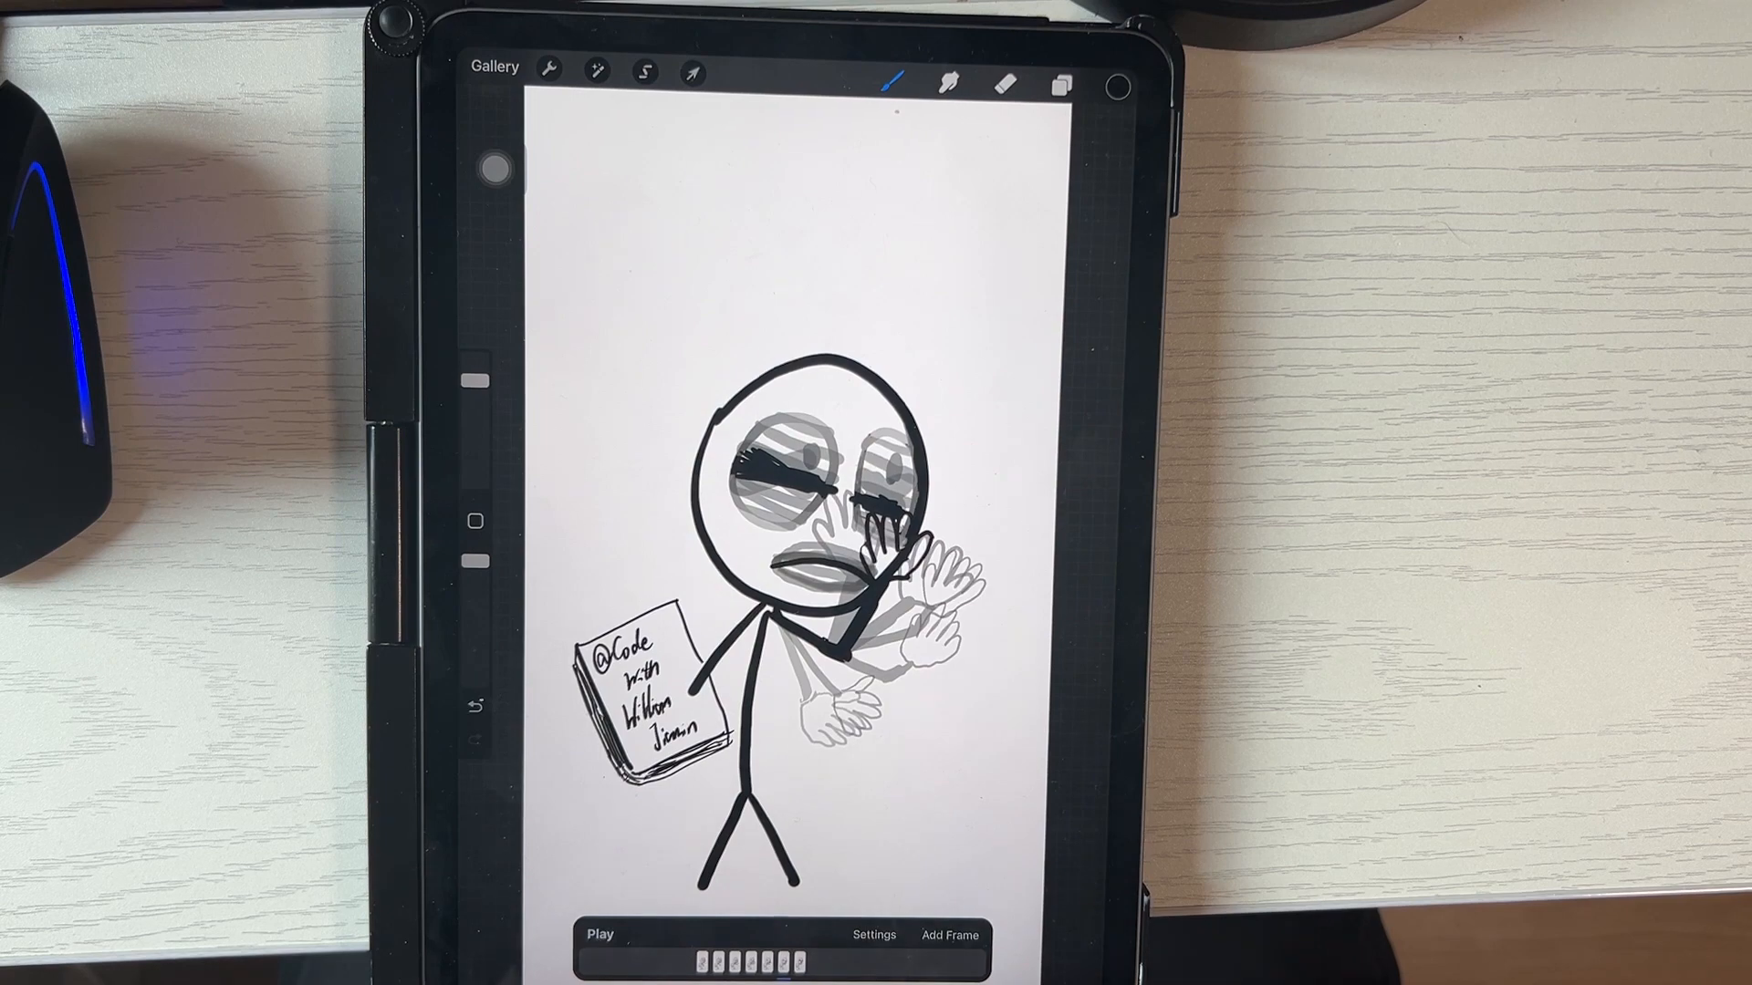
- Duplicate the facepalm frame as a new frame for the second X eye and forehead hatching
{"action": "left_click", "coordinate": [1060, 84]}
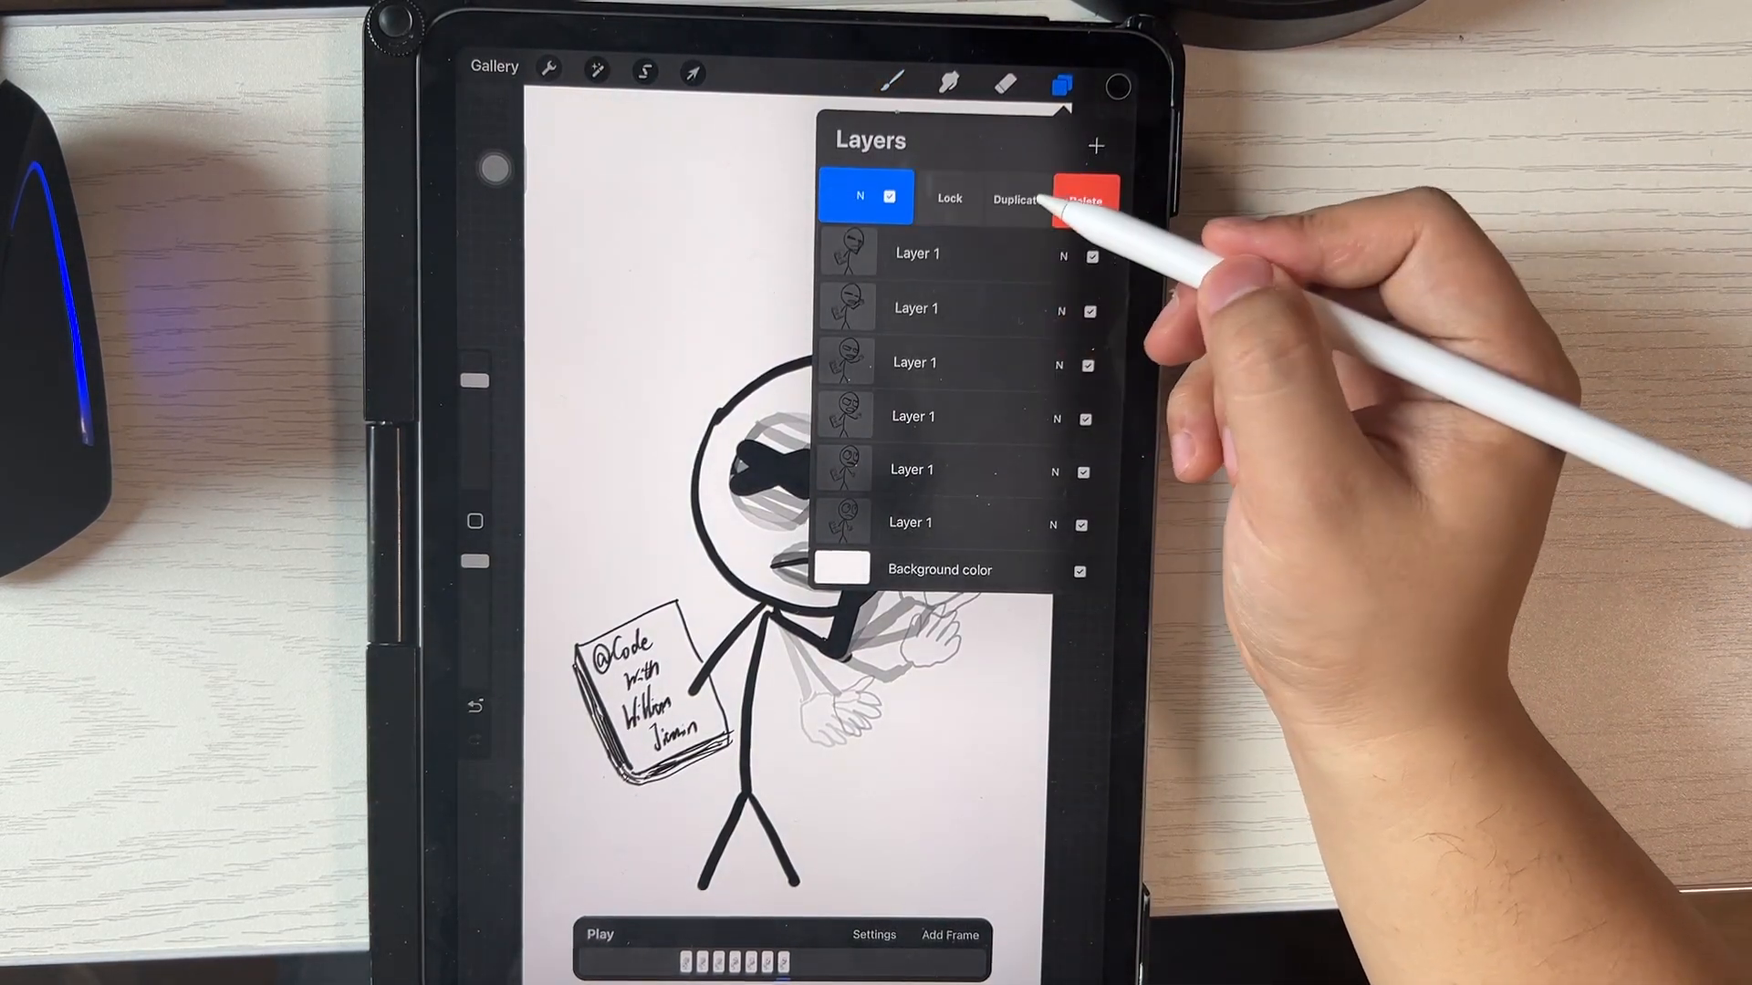
{"action": "left_click", "coordinate": [1016, 198]}
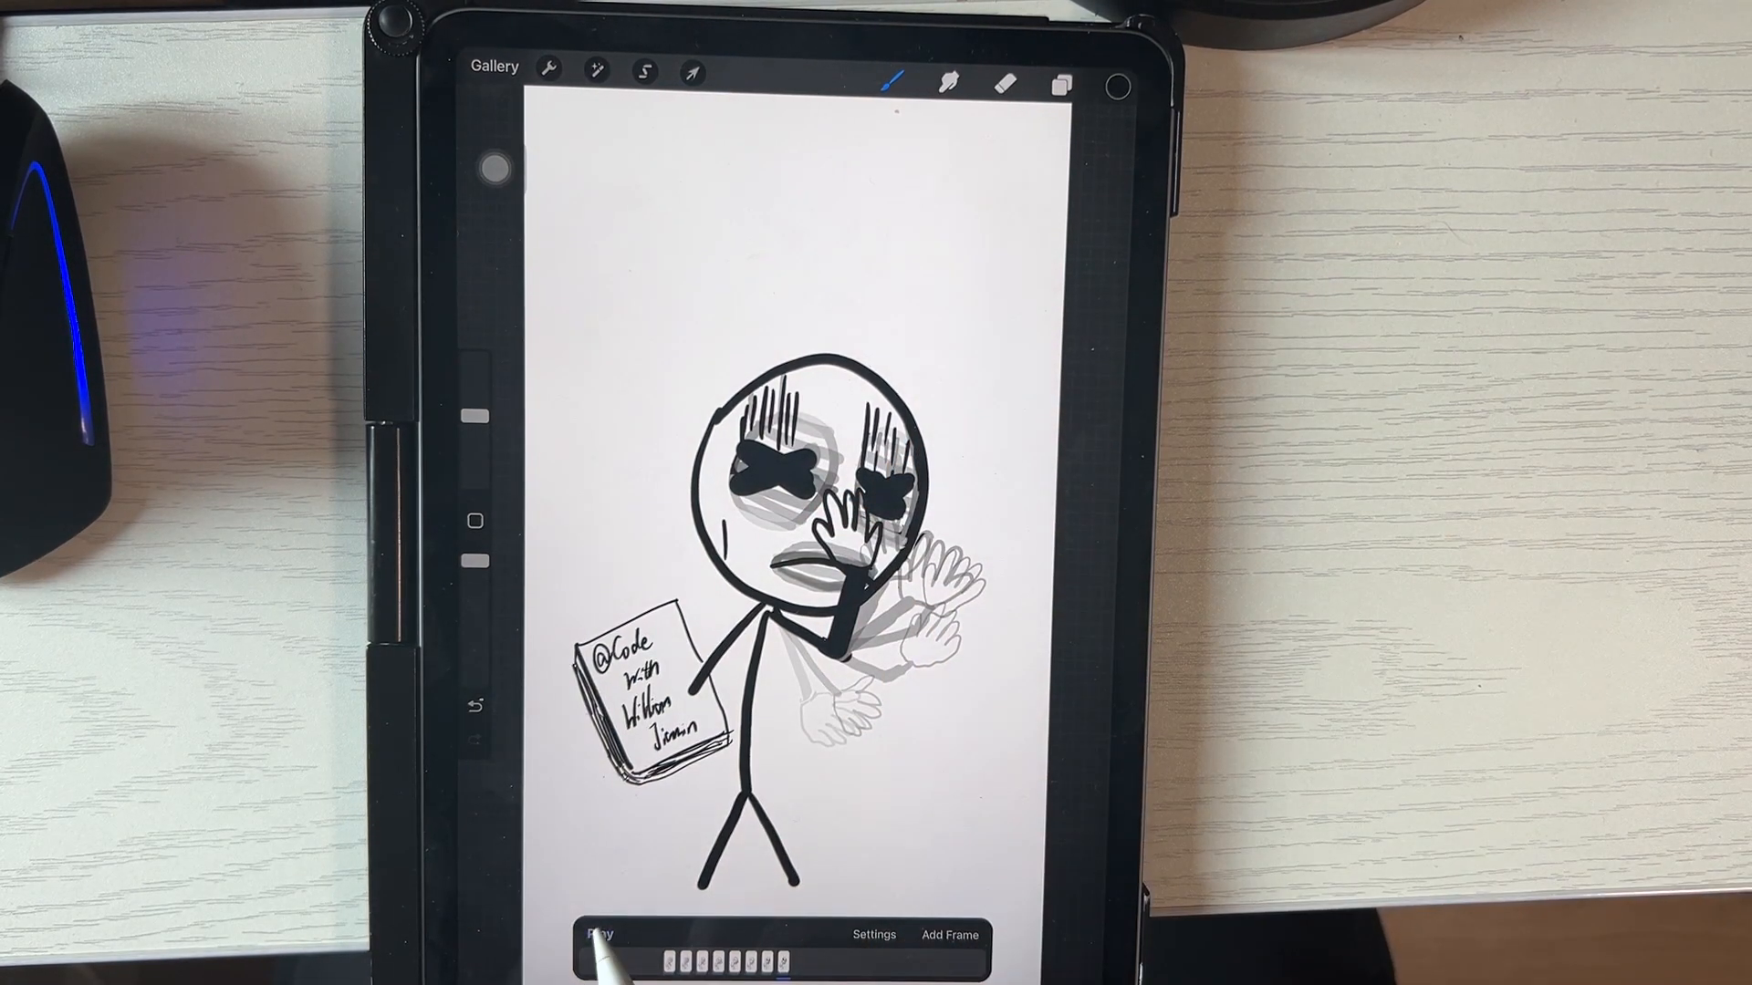
- Check the playback settings and play the whole facepalm animation from the first waving pose
{"action": "left_click", "coordinate": [594, 934]}
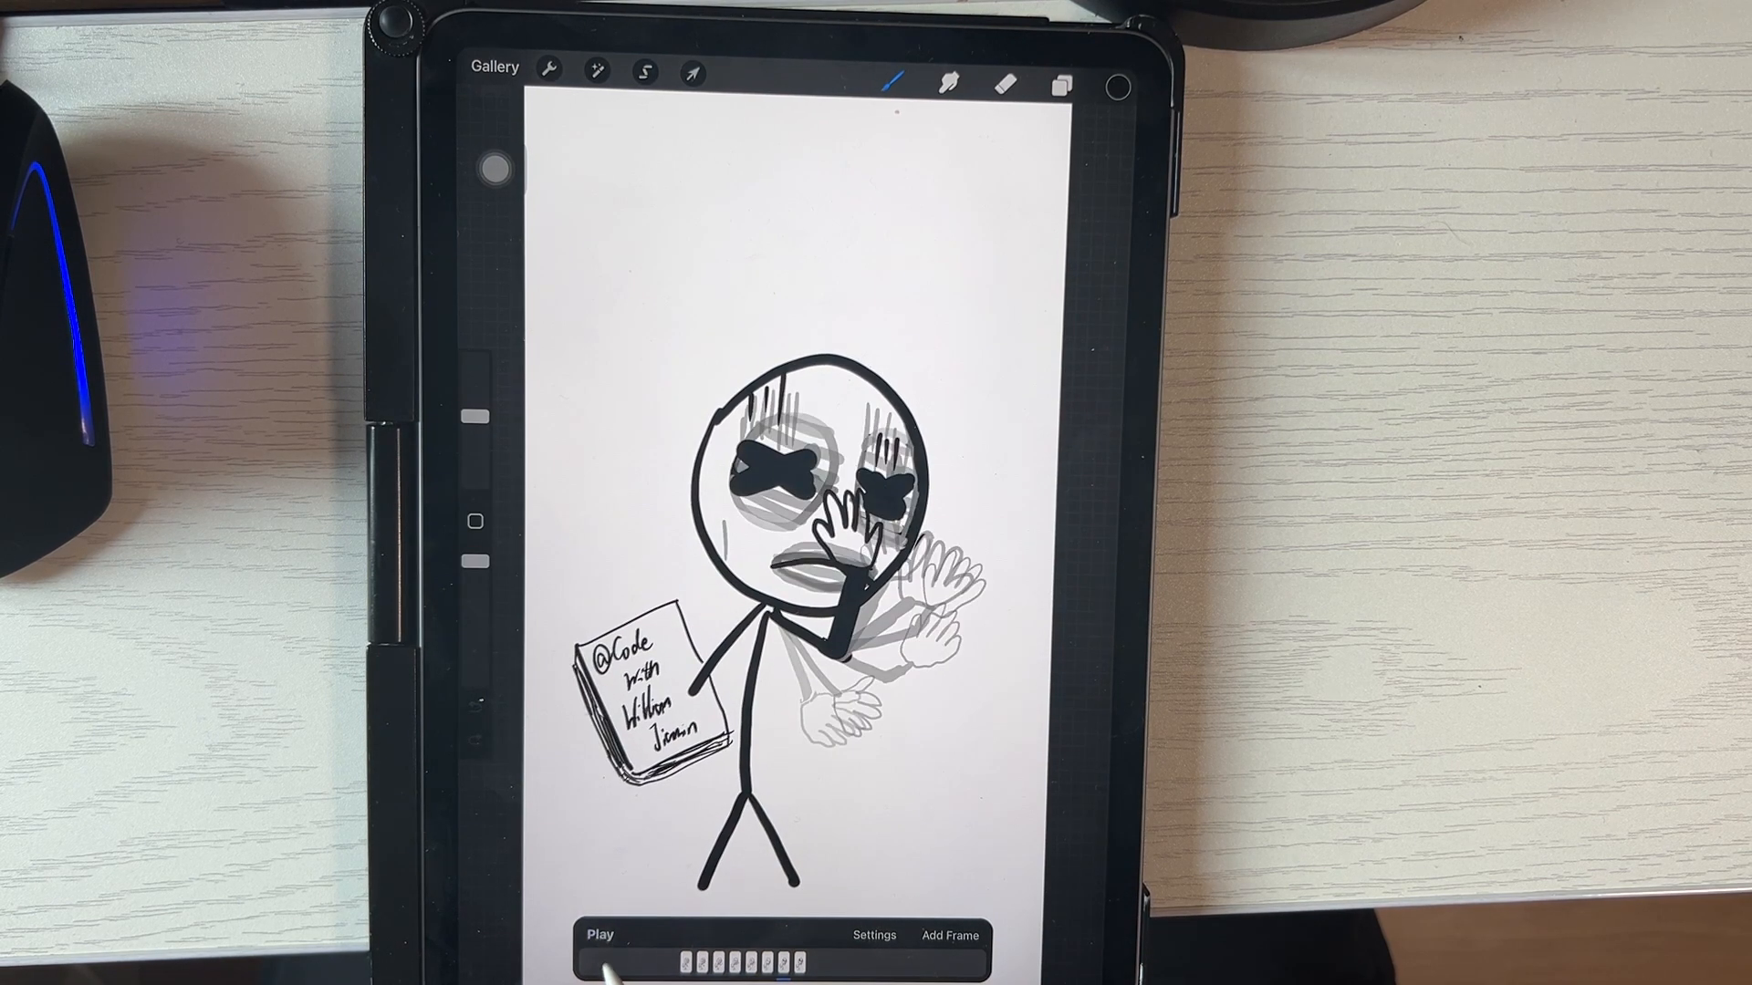
{"action": "left_click", "coordinate": [874, 935]}
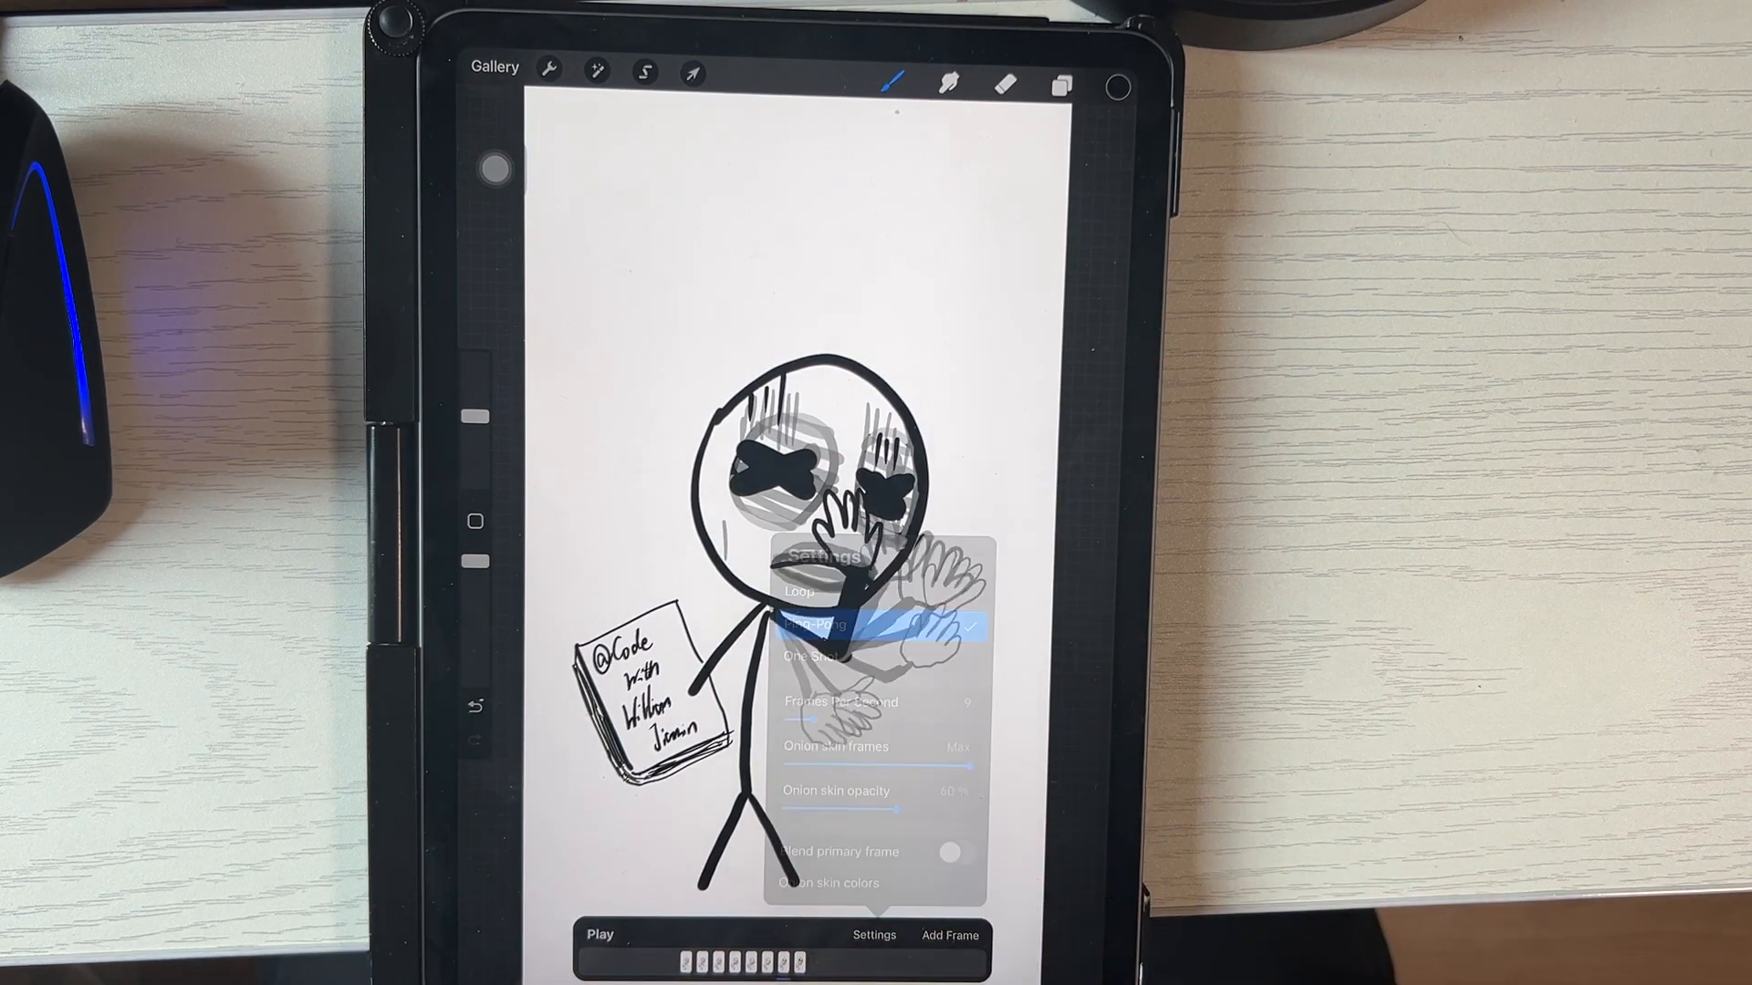
{"action": "left_click", "coordinate": [598, 934]}
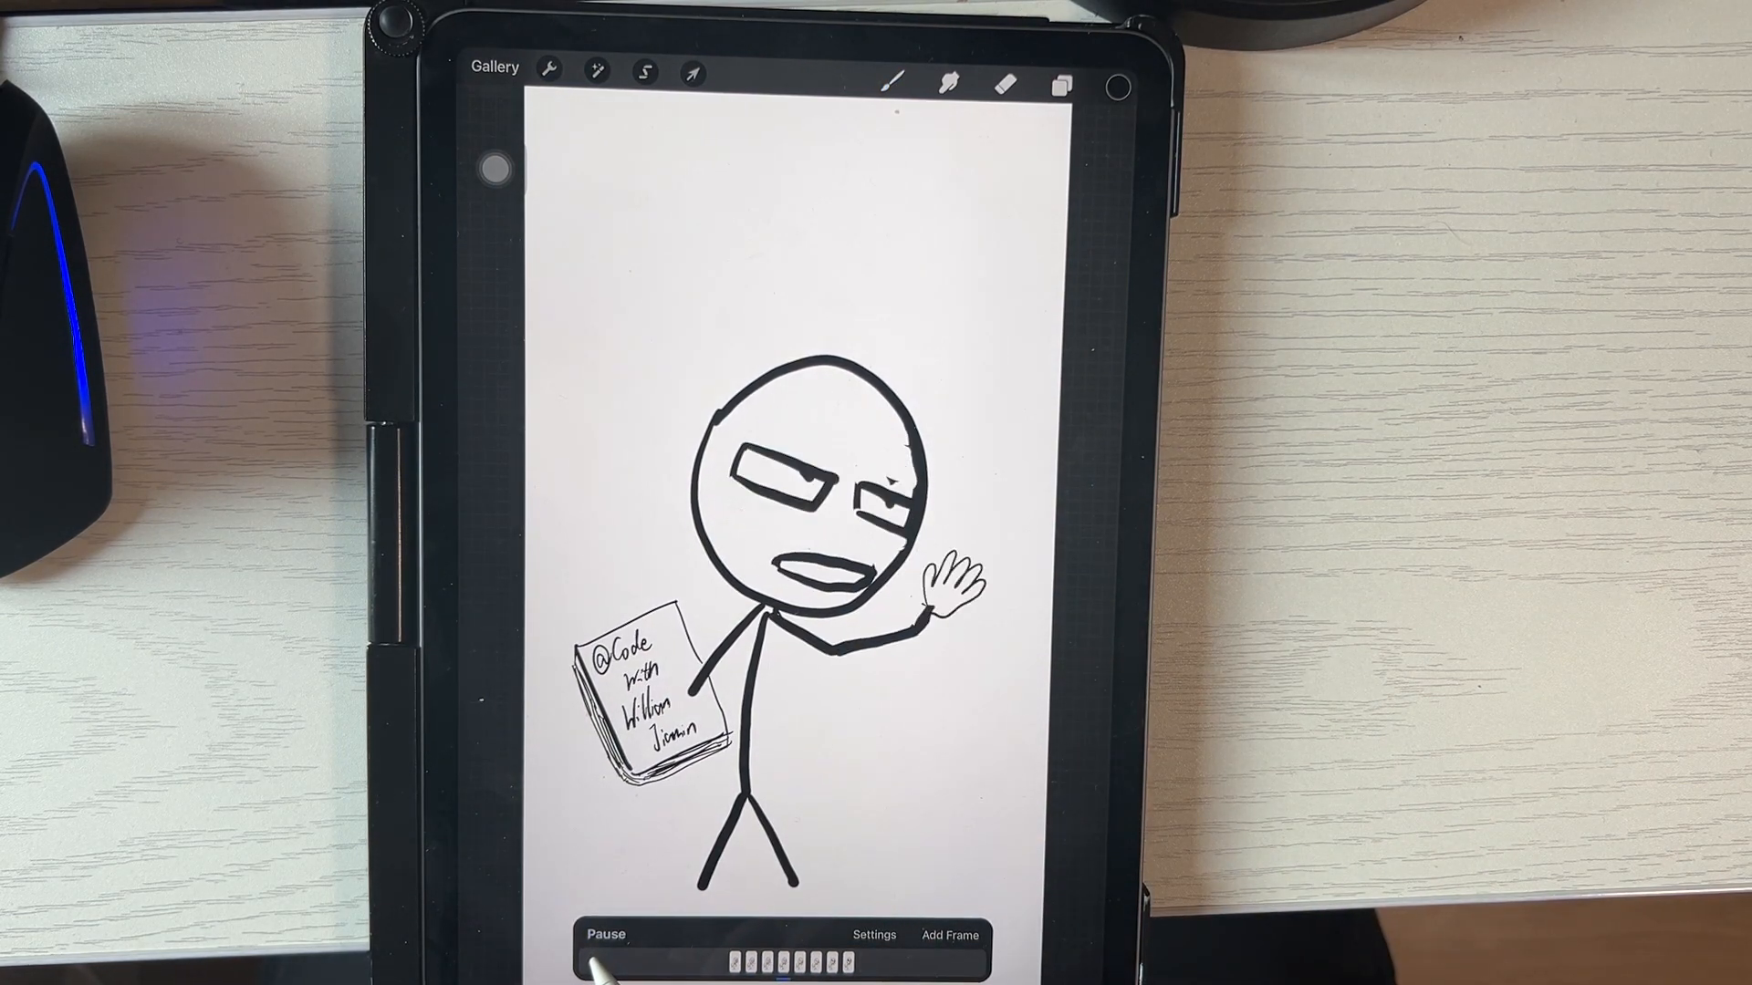